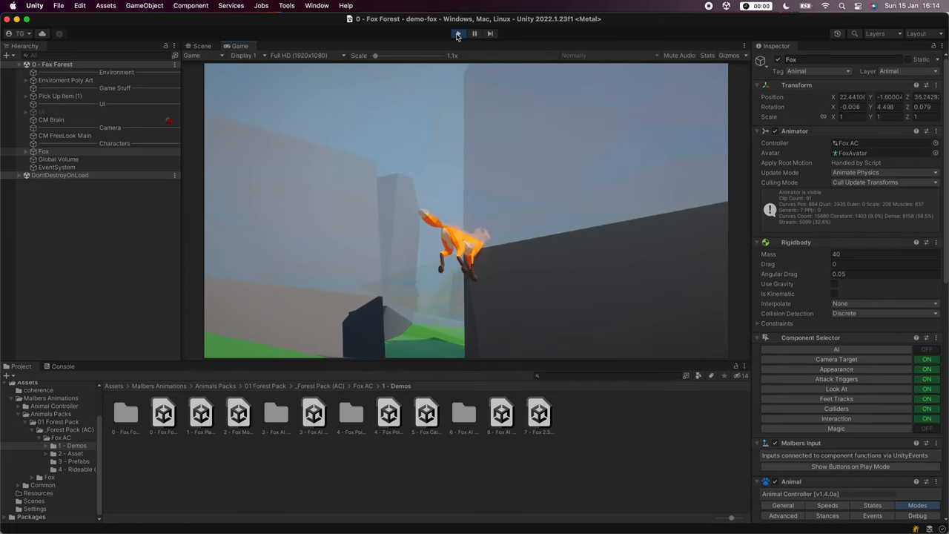
click(456, 32)
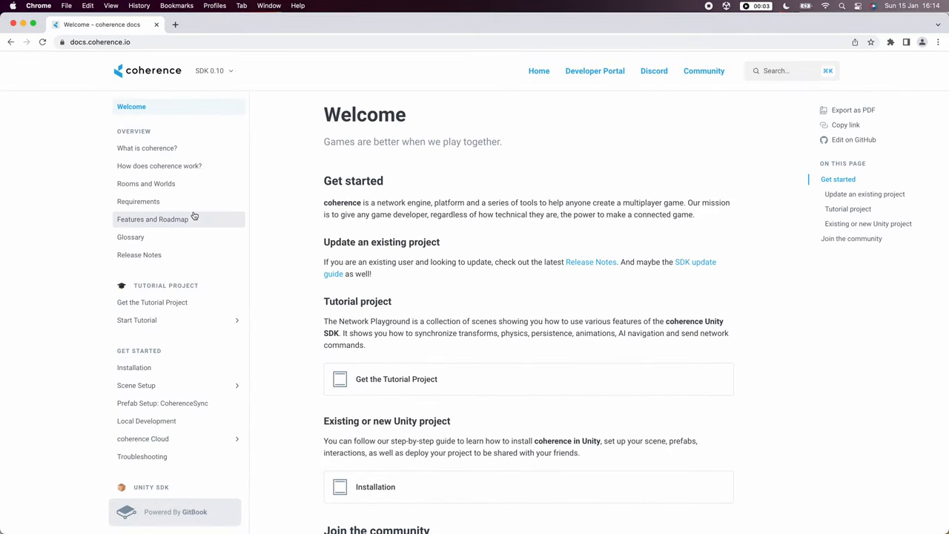
click(133, 368)
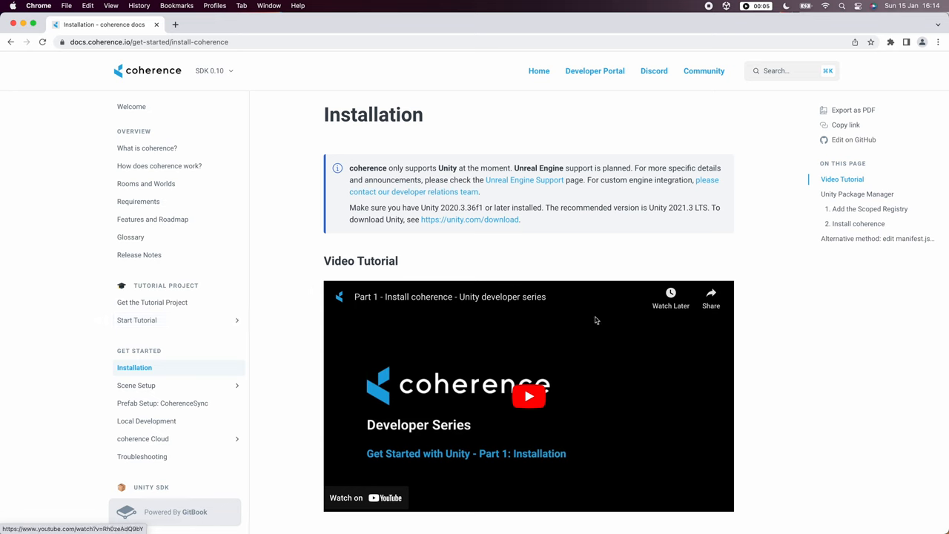
scroll(down, 3)
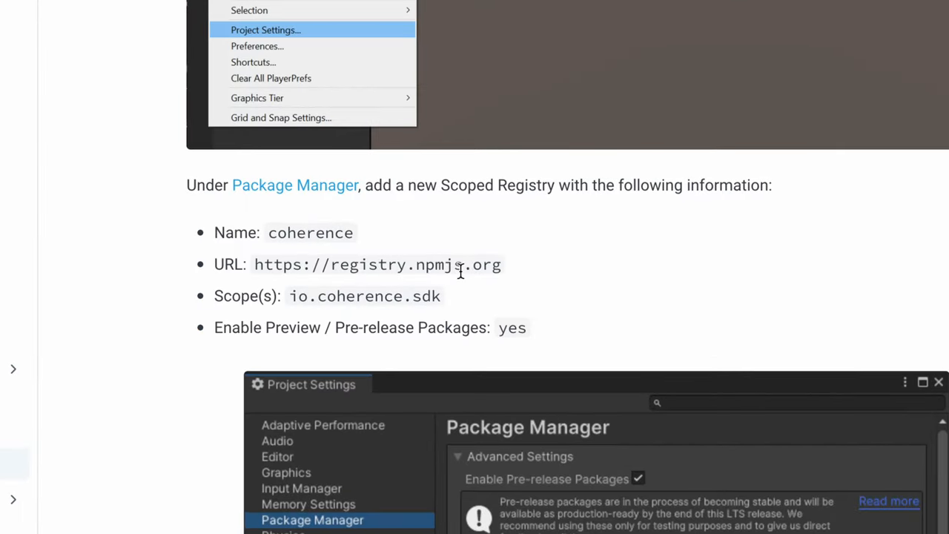
double_click(376, 264)
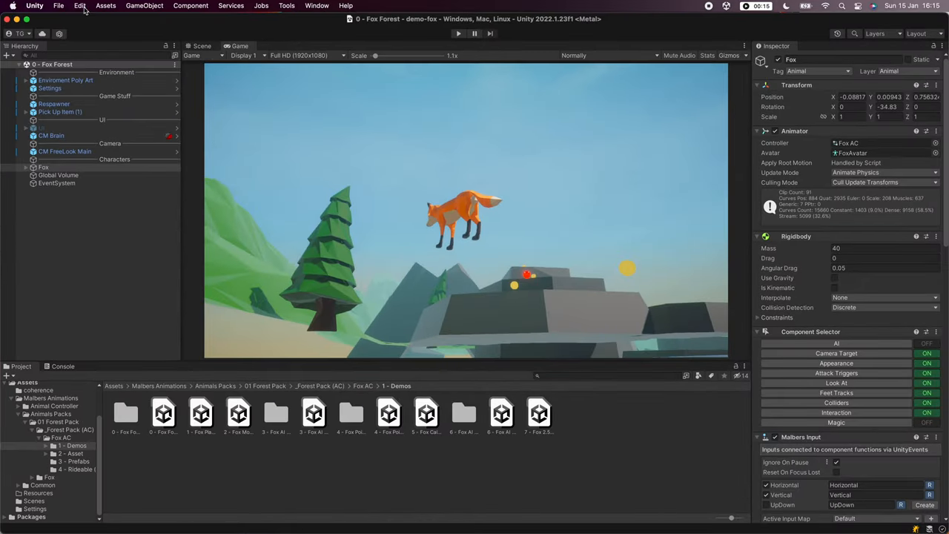
Step: Enable pre-release packages and save a 'coherence' scoped registry with scope io.coherence.sdk
click(80, 6)
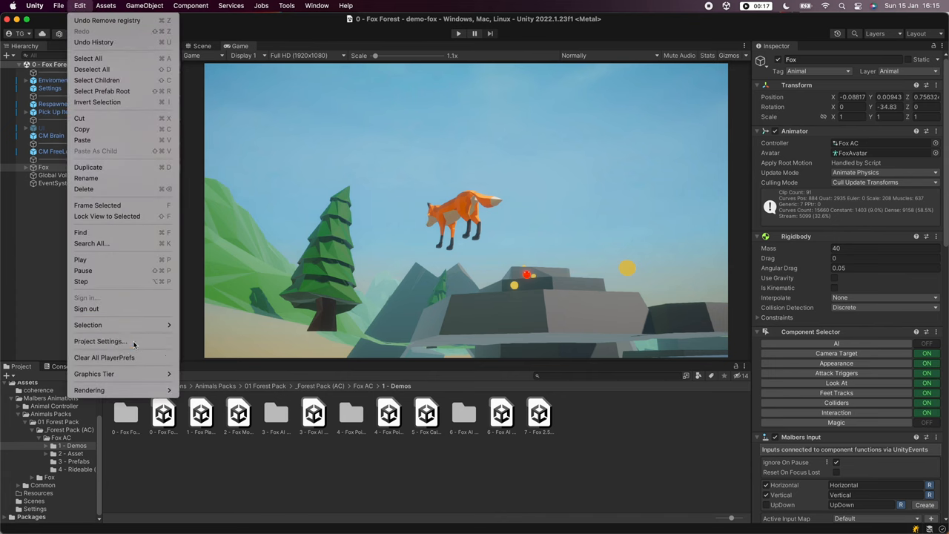
click(100, 341)
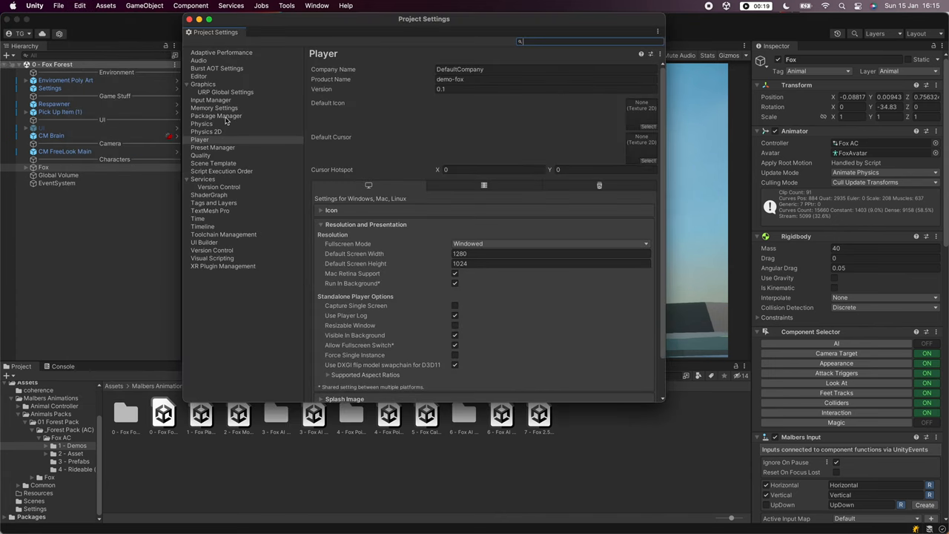
click(217, 116)
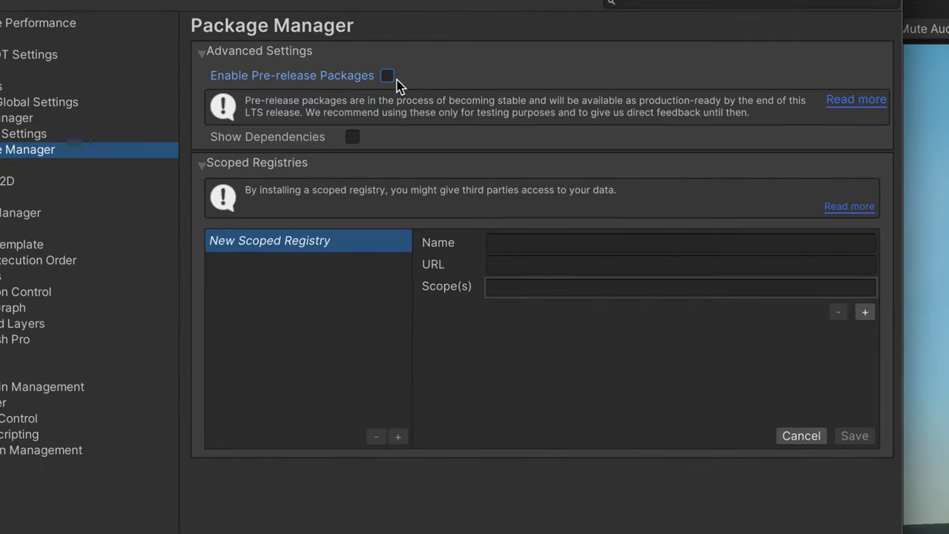
click(387, 74)
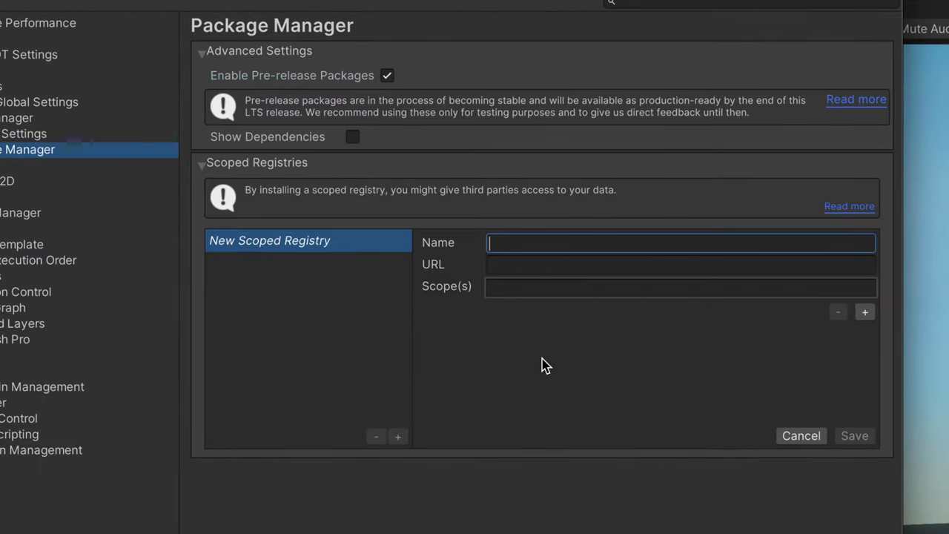
text(coherence)
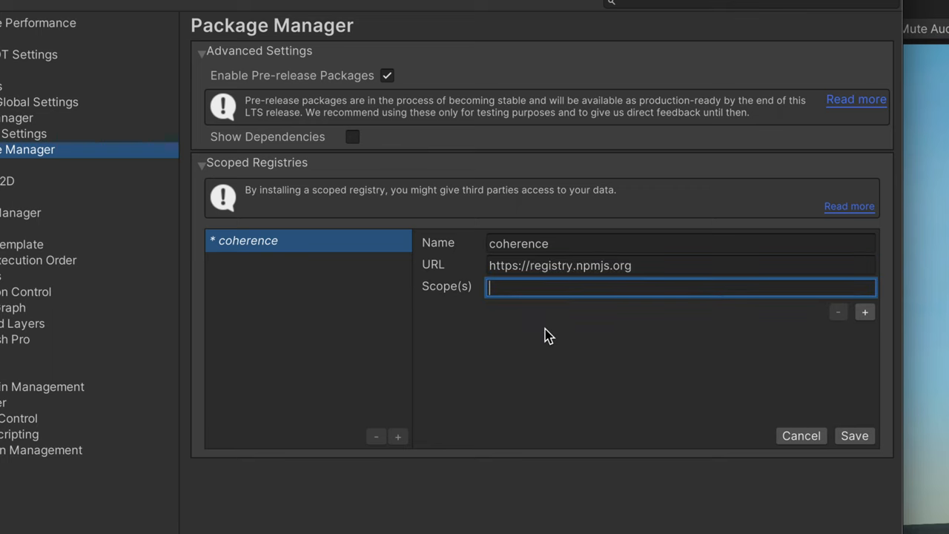
text(io.coherence.sdk)
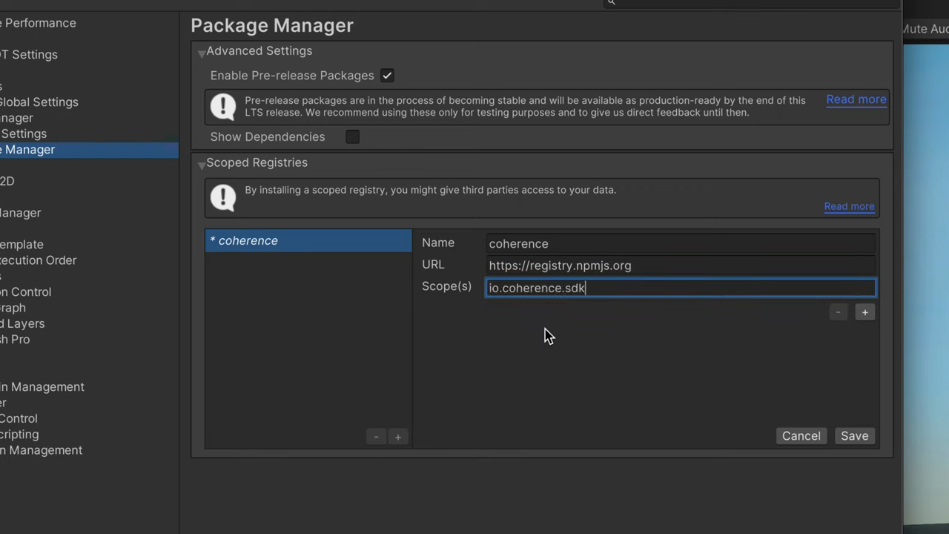
click(854, 436)
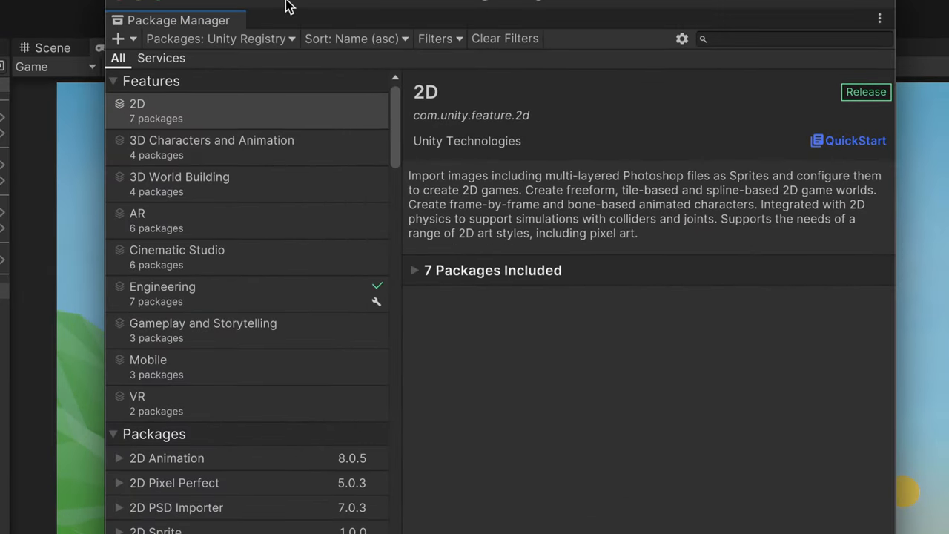
Step: Install the coherence package listed under My Registries
click(219, 38)
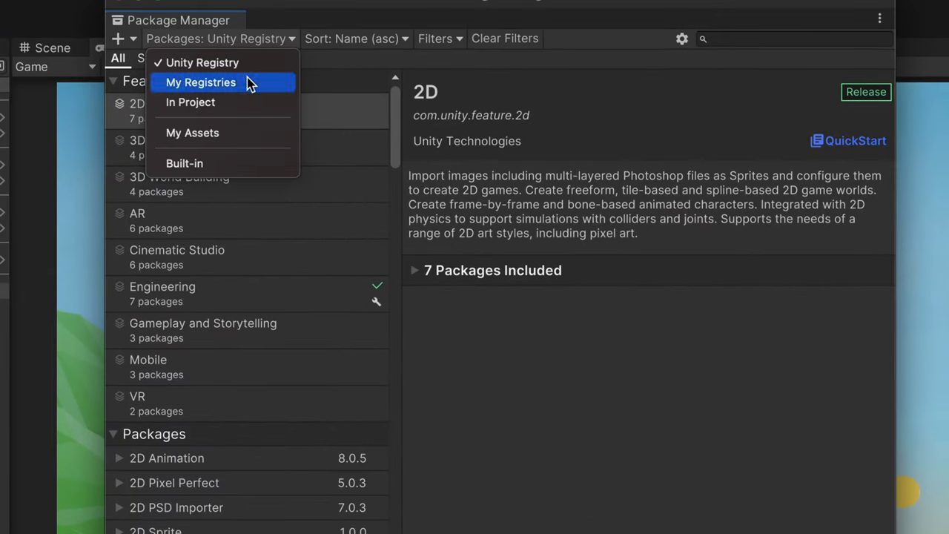
click(202, 83)
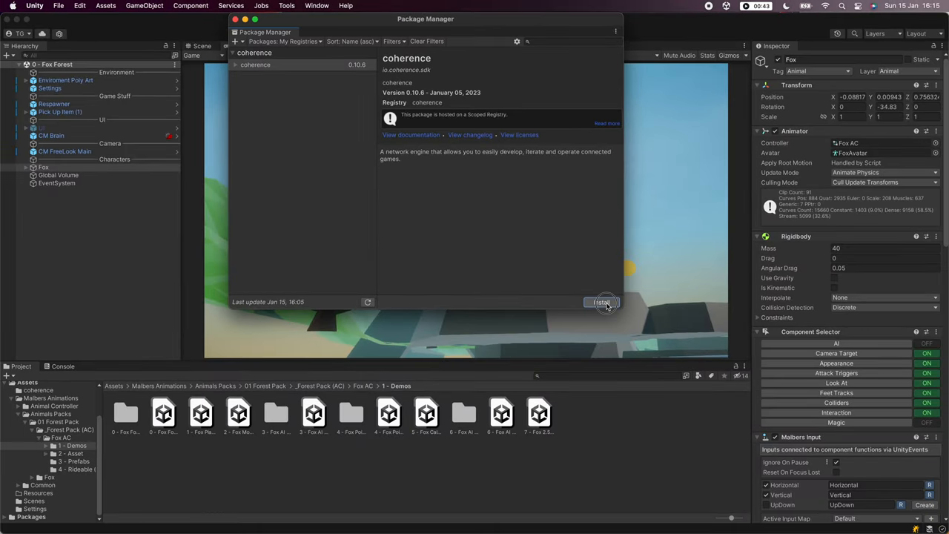
click(602, 302)
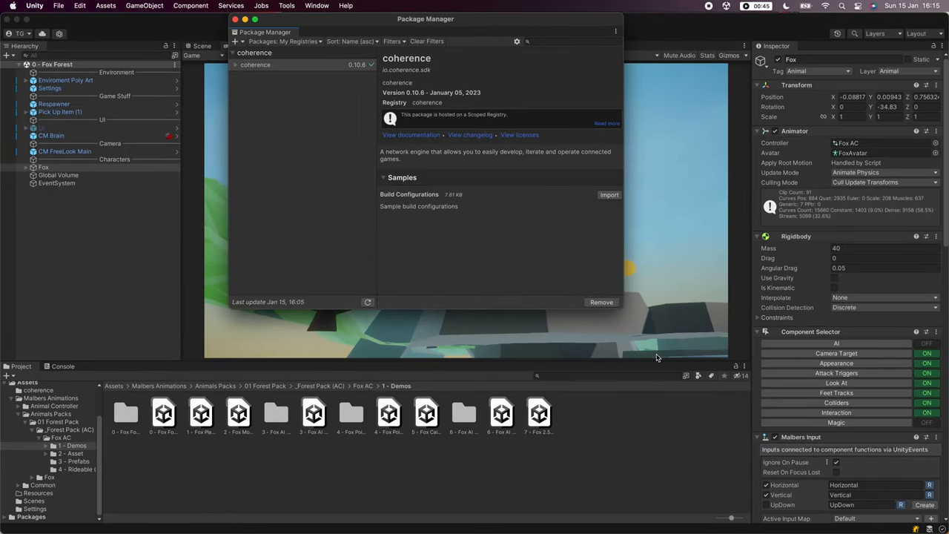
click(608, 194)
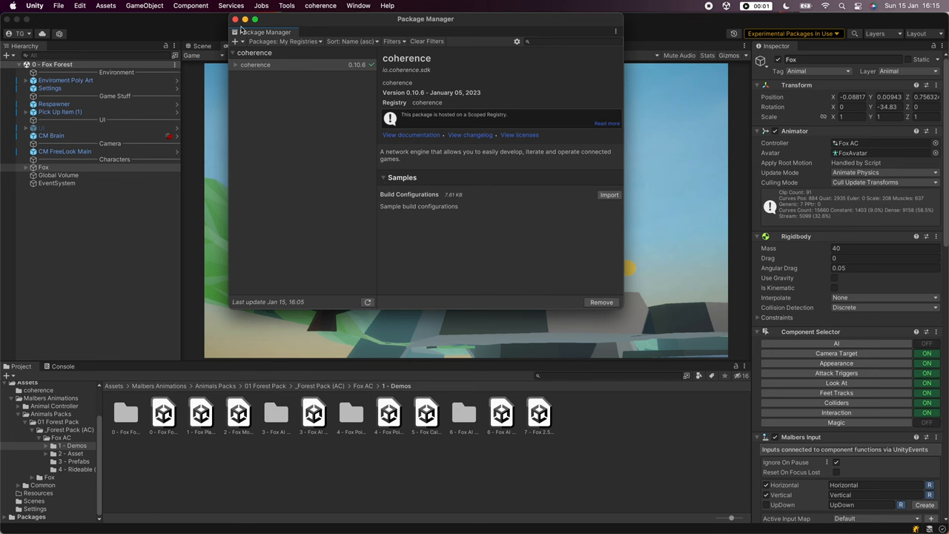
Step: Launch the coherence Hub from the Welcome window and log in to the coherence account
click(234, 19)
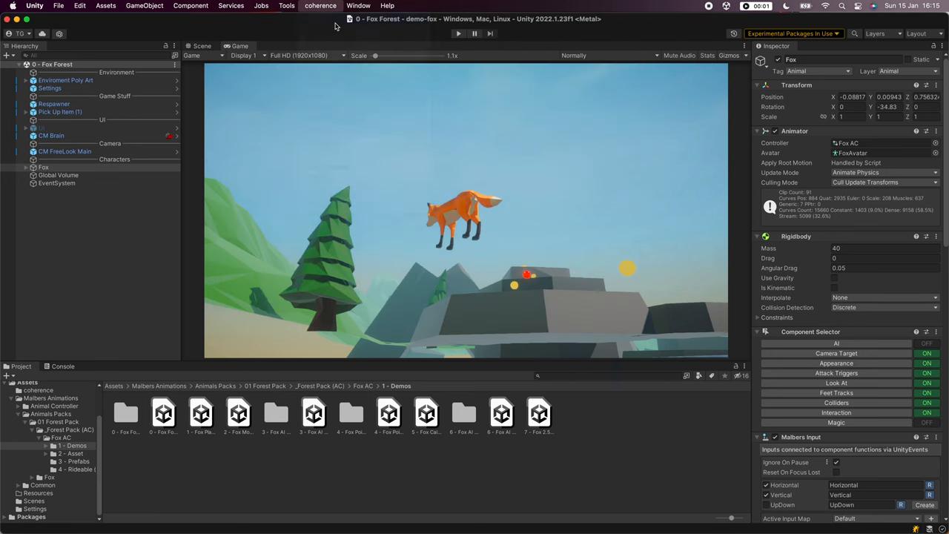
click(321, 6)
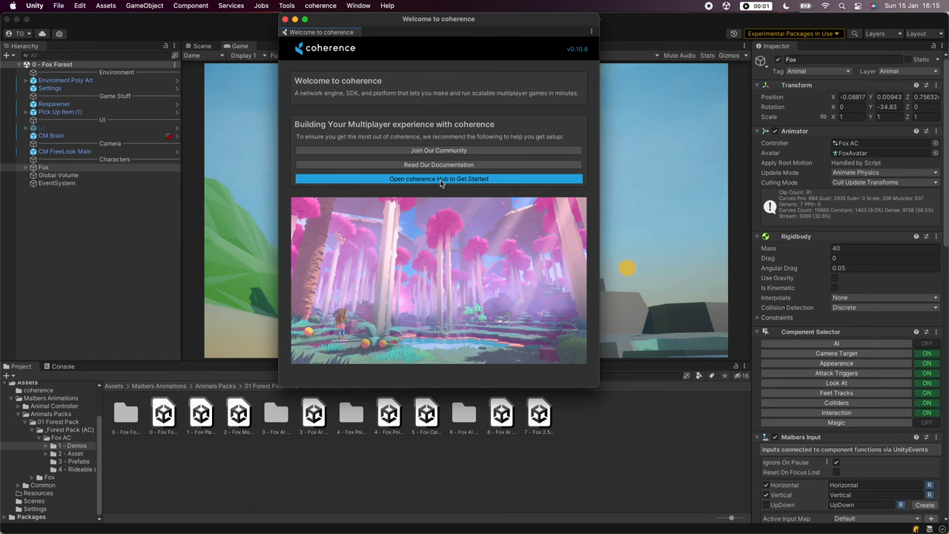
click(439, 178)
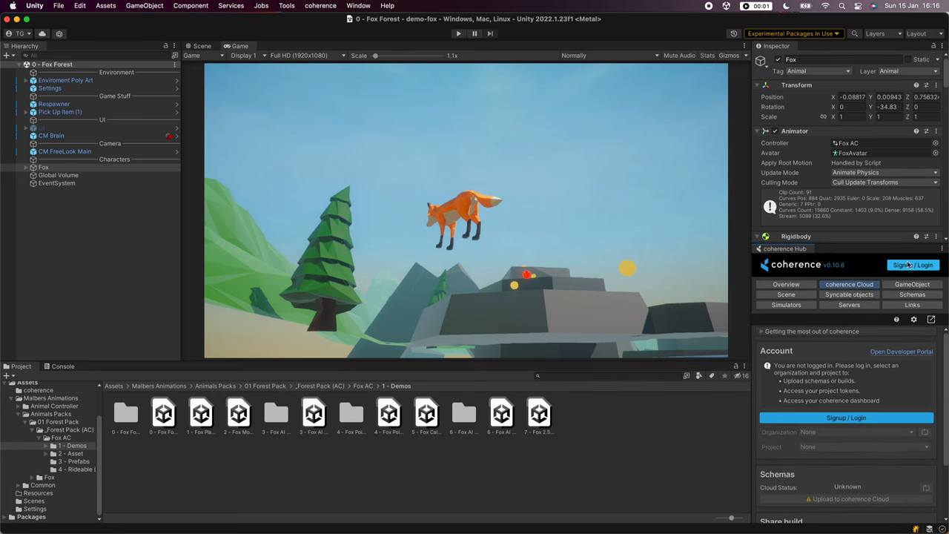
click(913, 264)
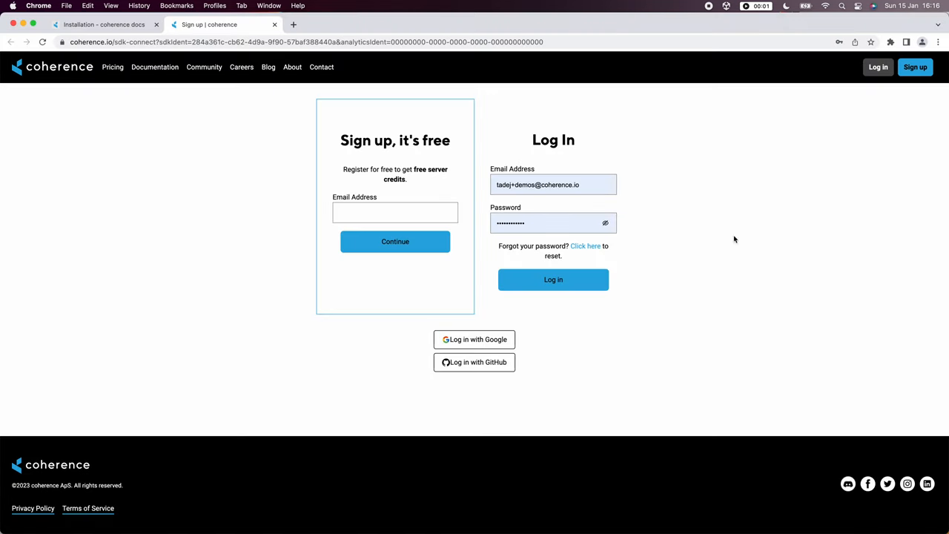
click(553, 278)
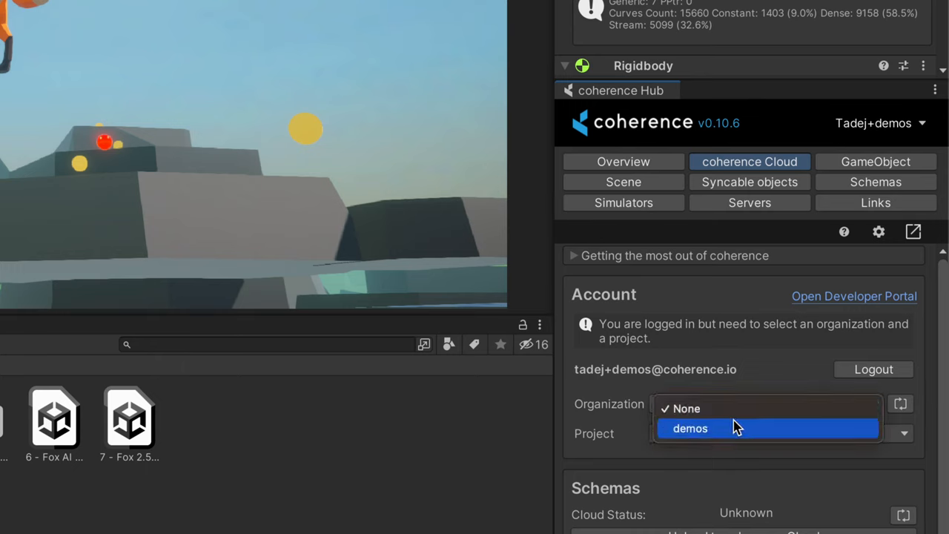
Step: Select the demos organization with its Default Project in coherence Cloud
click(690, 427)
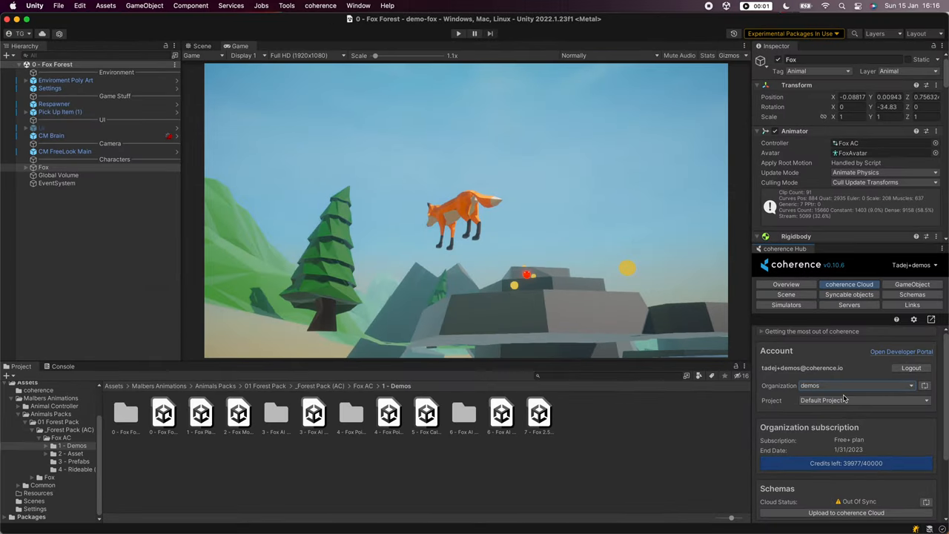
scroll(down, 3)
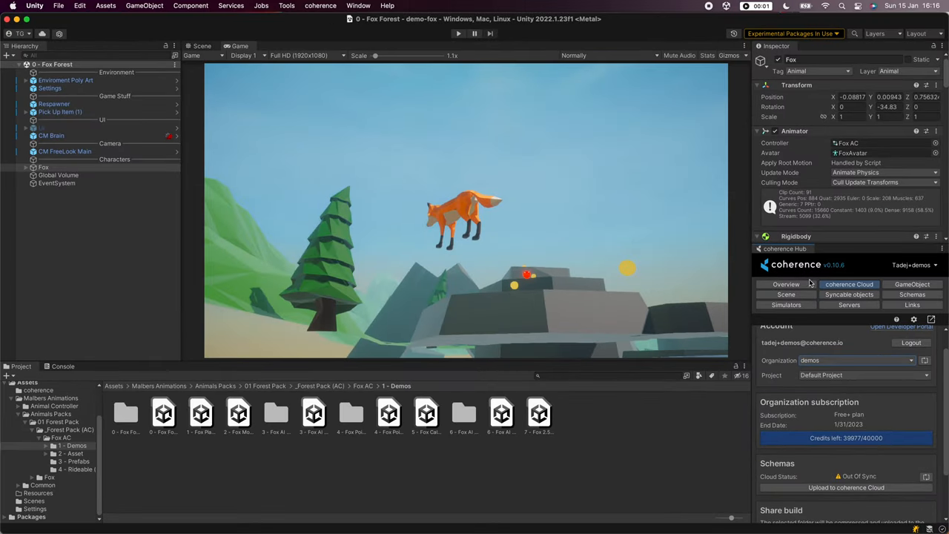
Step: Add a LiveQuery and the sample connect dialog to the Fox Forest scene
click(786, 293)
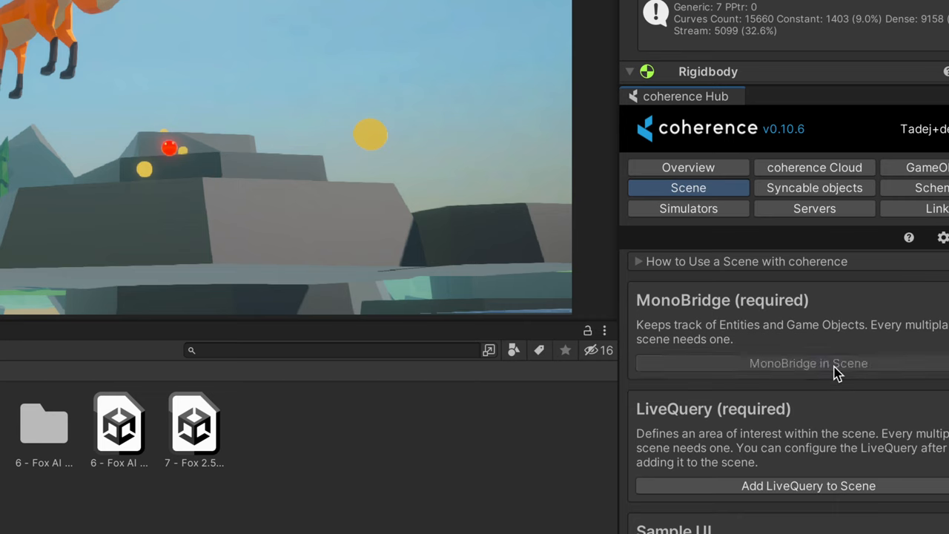
scroll(down, 3)
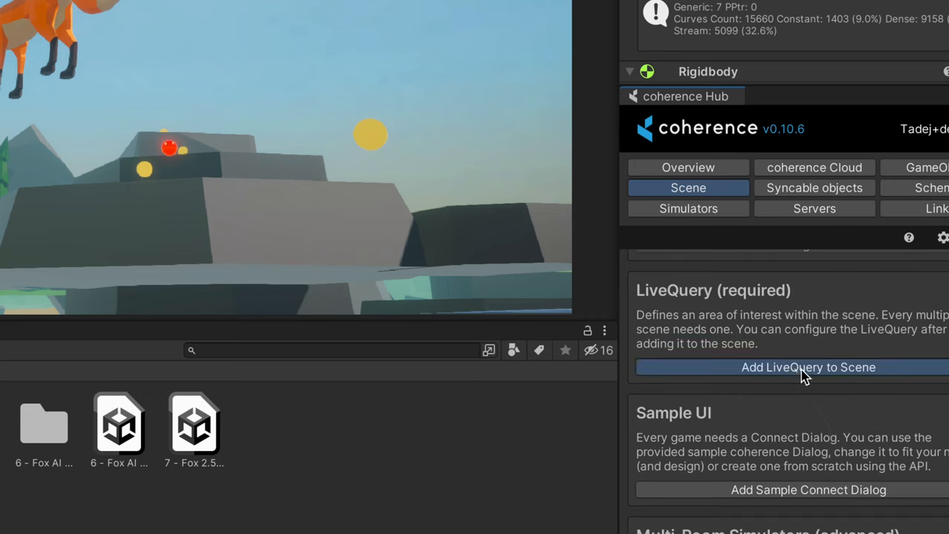
click(808, 368)
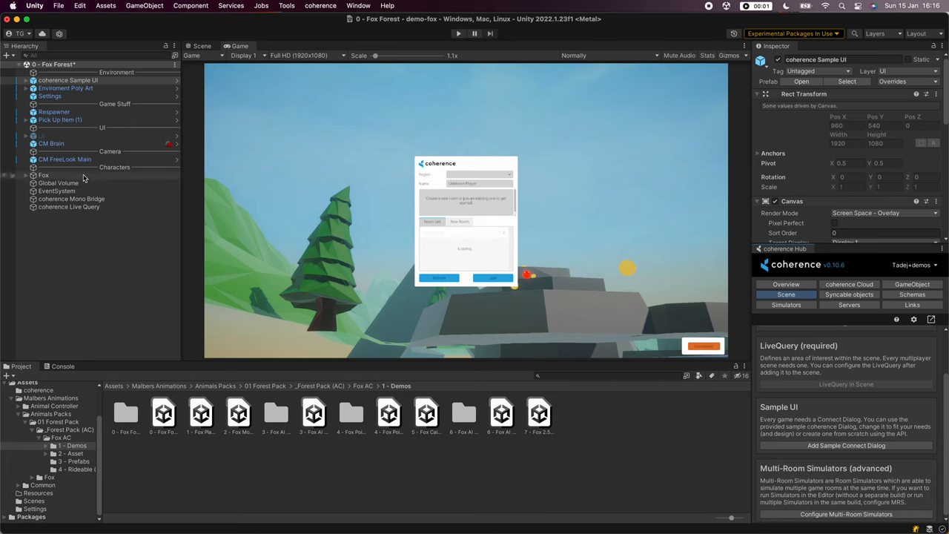
Step: Add a Coherence Sync component to the Fox character
click(43, 175)
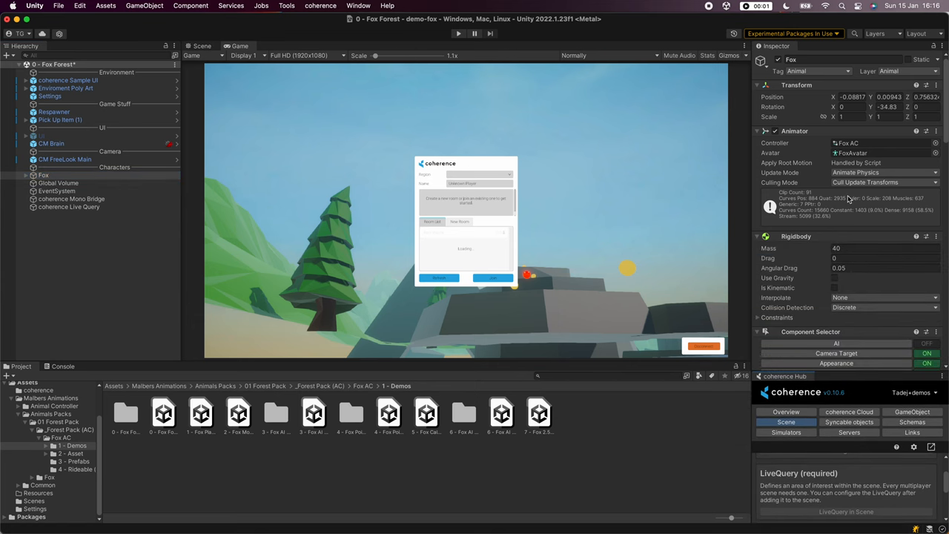
scroll(down, 3)
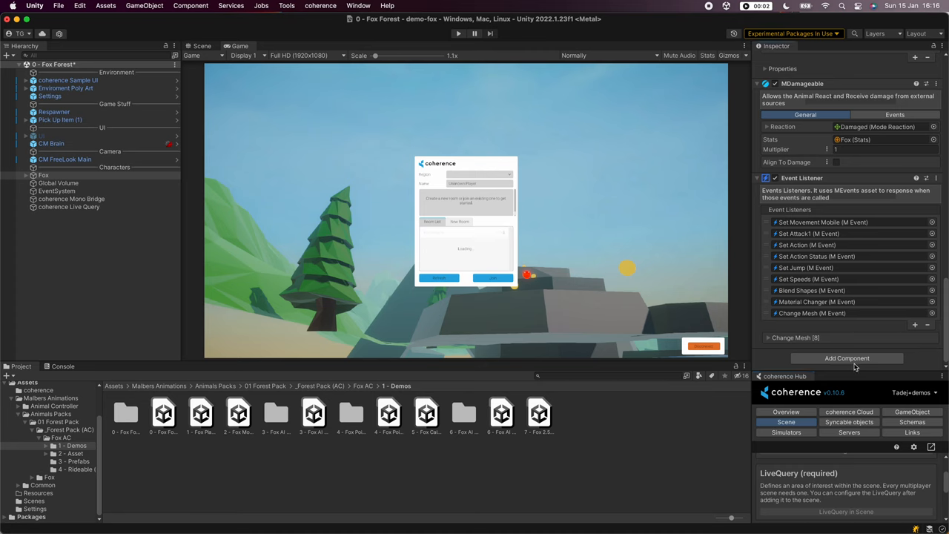
click(846, 357)
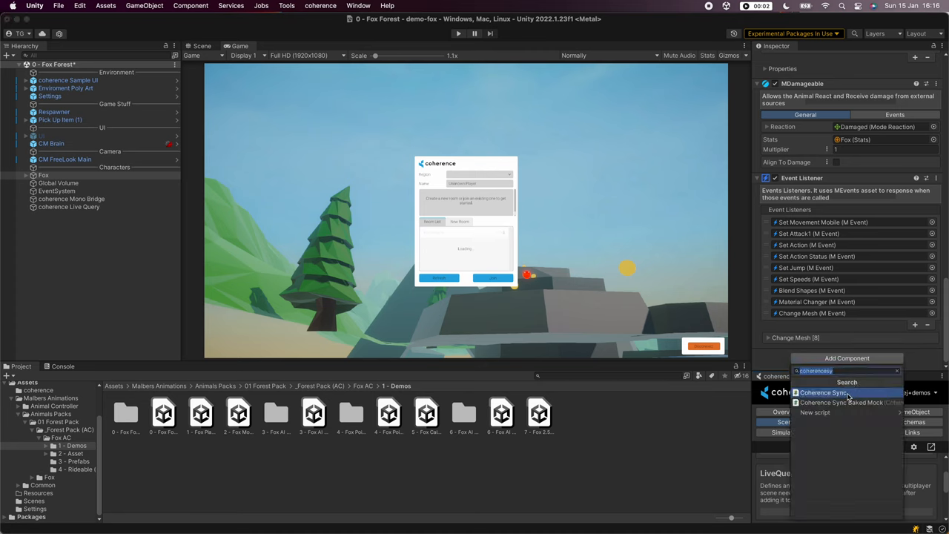
click(824, 391)
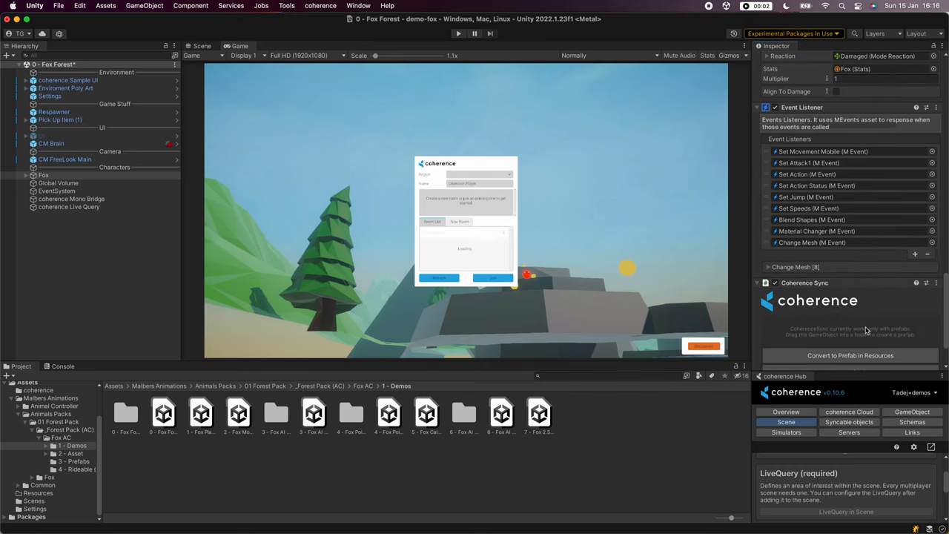
scroll(down, 3)
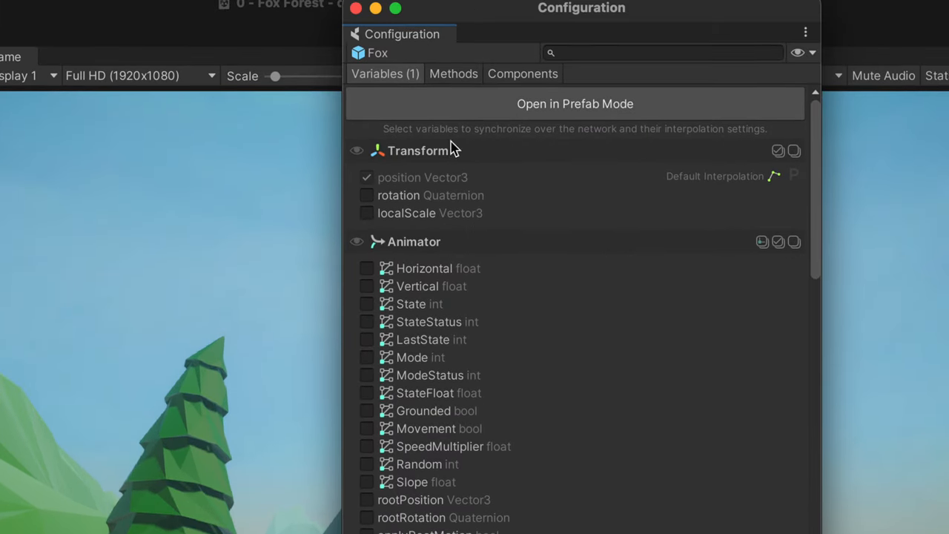
Step: Tick rotation, localScale and further variables so 18 Fox variables sync, then view its methods
click(366, 196)
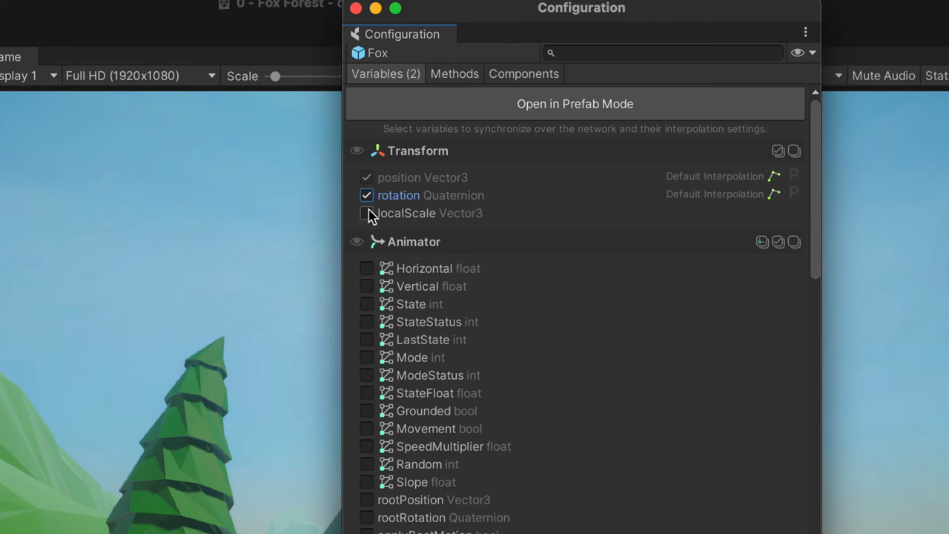
click(366, 214)
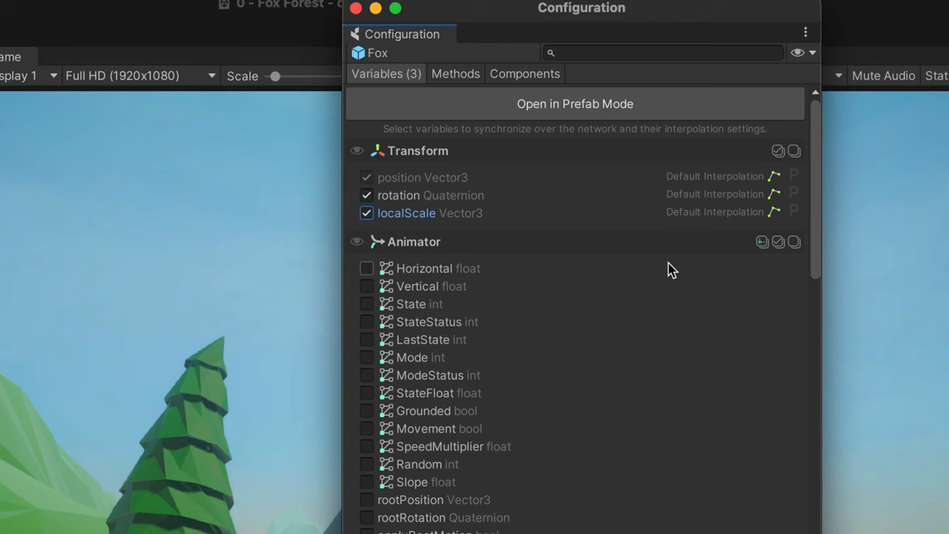
click(777, 242)
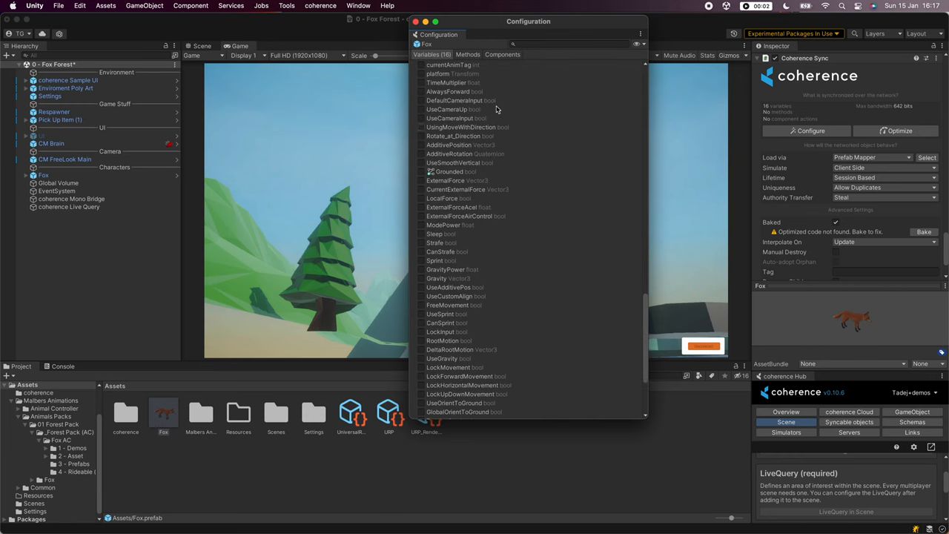
click(467, 53)
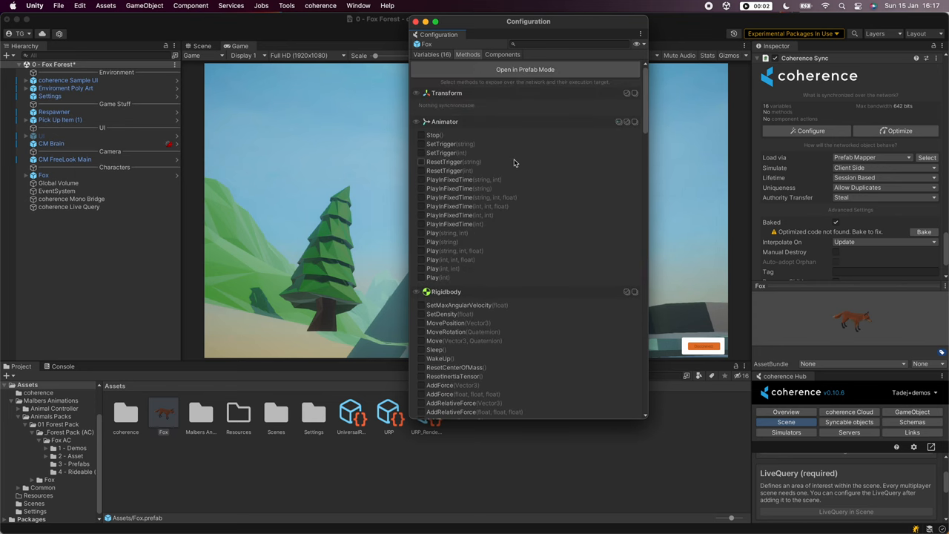
Step: Set remote Rigidbody to Kinematic and disable Component Selector, Malbers Input, Animal and Stats
click(503, 54)
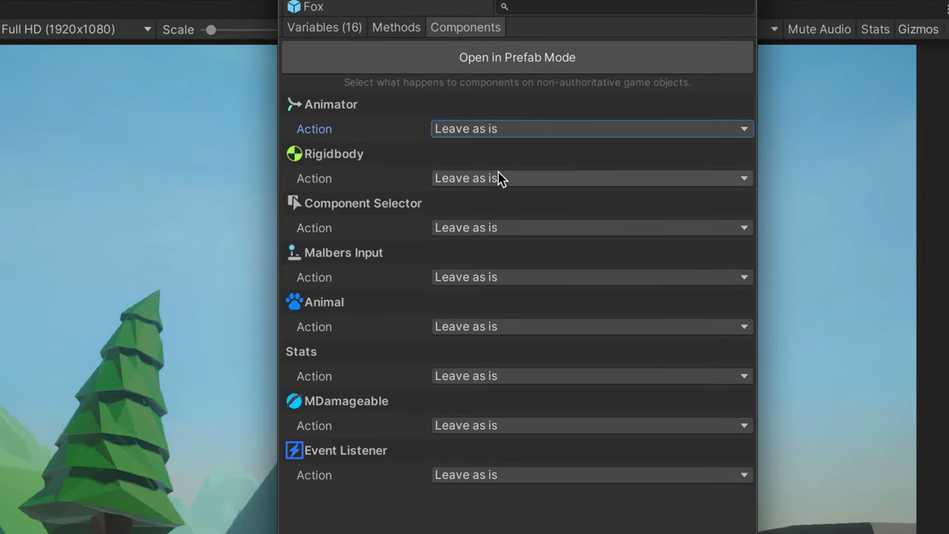
click(590, 178)
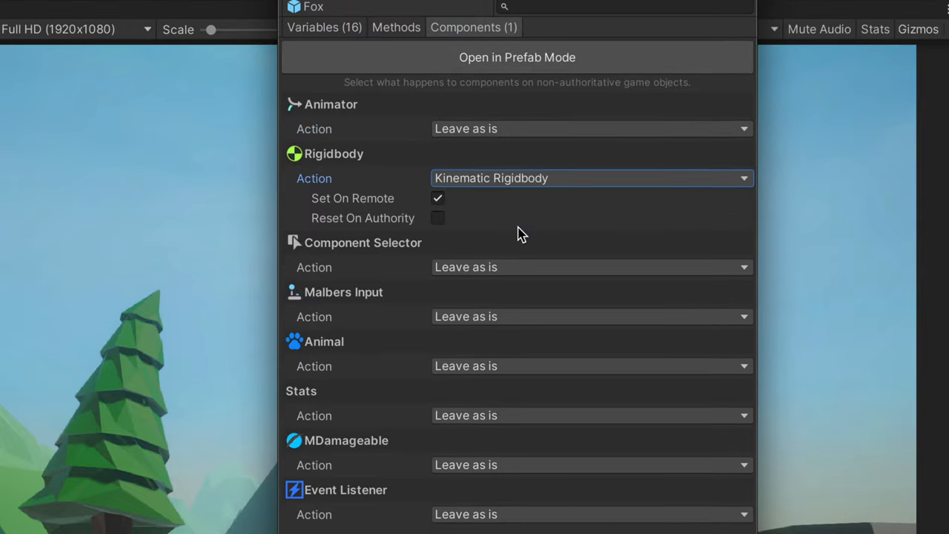
mouse_move(512, 297)
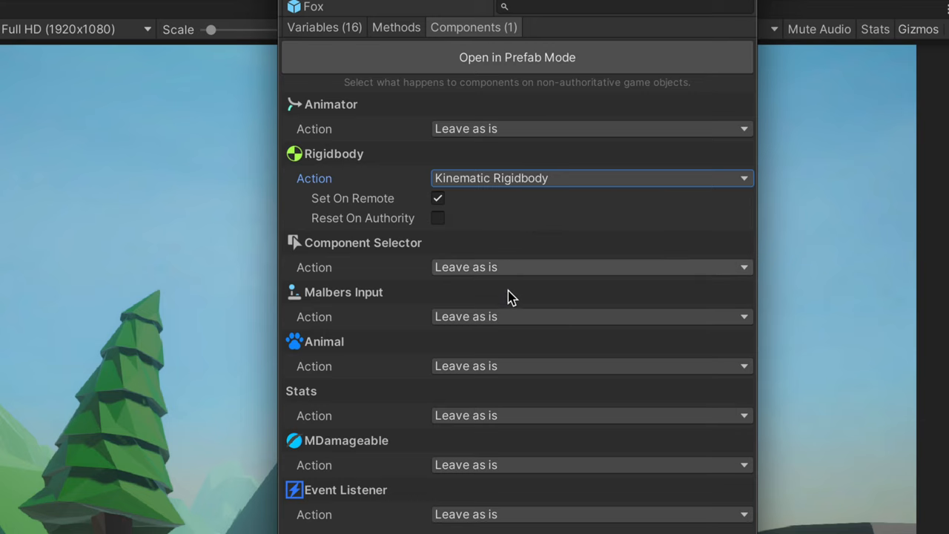
click(590, 267)
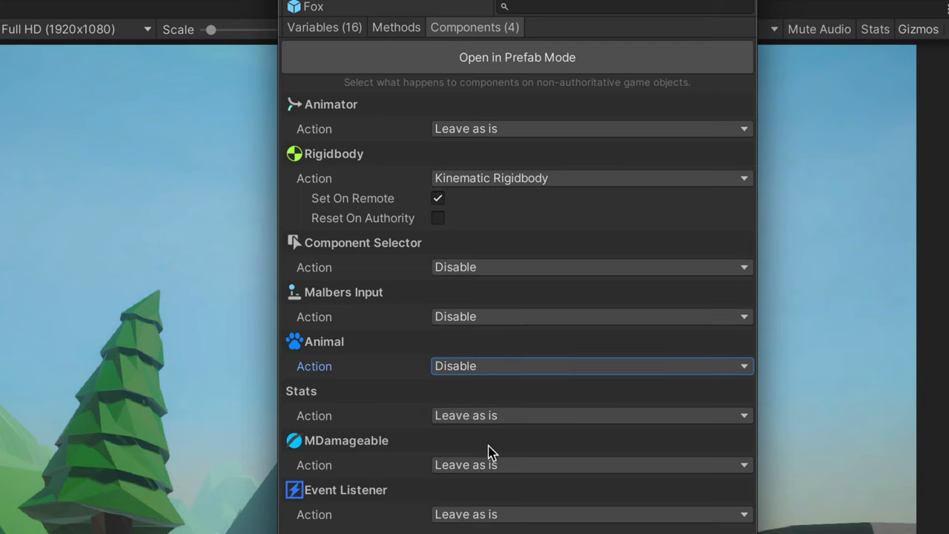
click(590, 415)
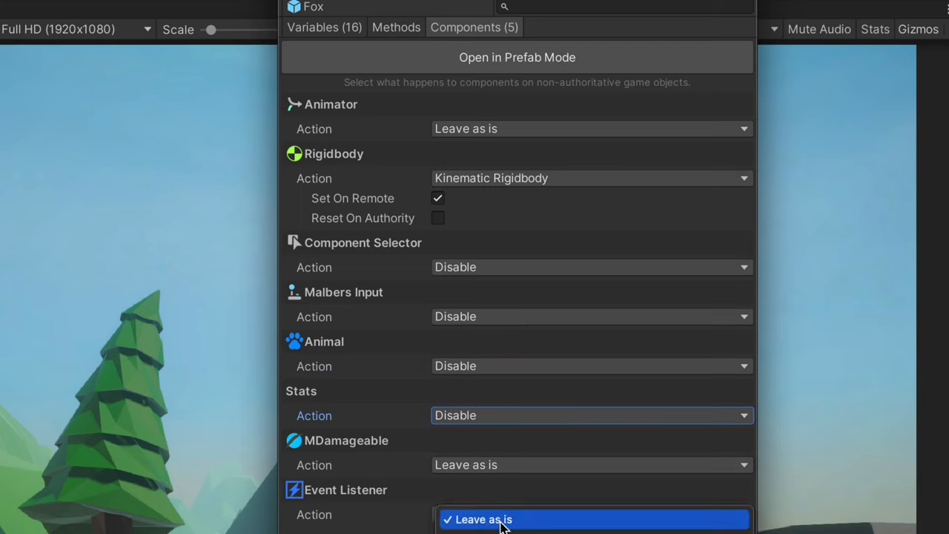
click(590, 513)
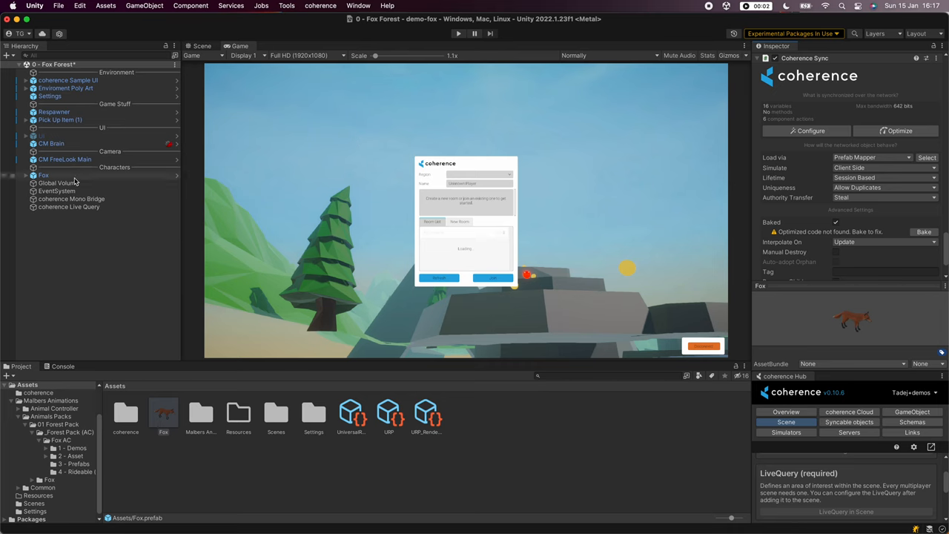
Step: Bake the networking schema and upload it to coherence Cloud so it reads In Sync
click(43, 175)
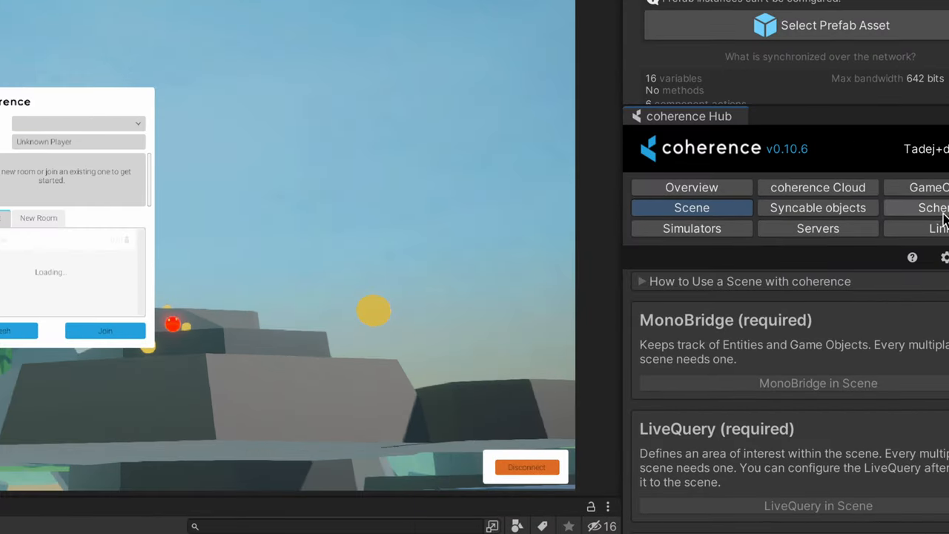
click(933, 207)
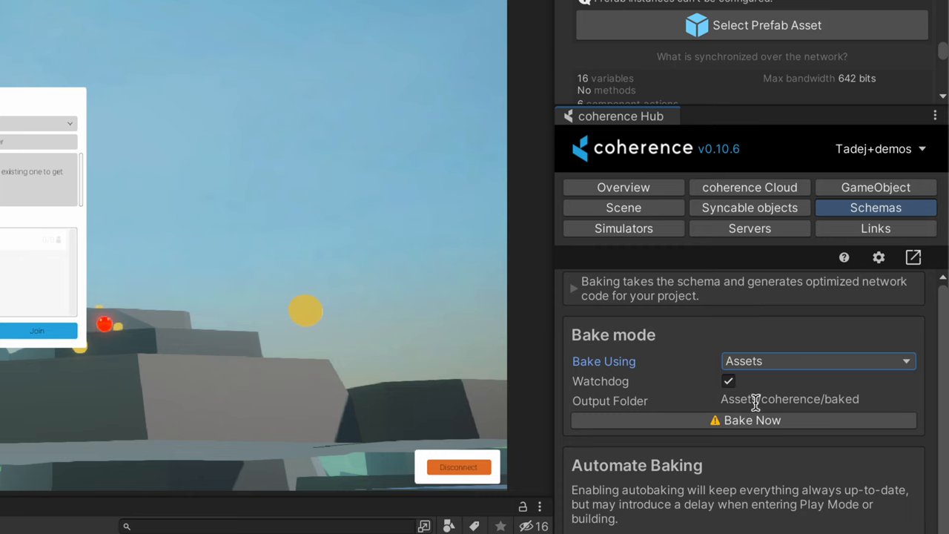
click(751, 419)
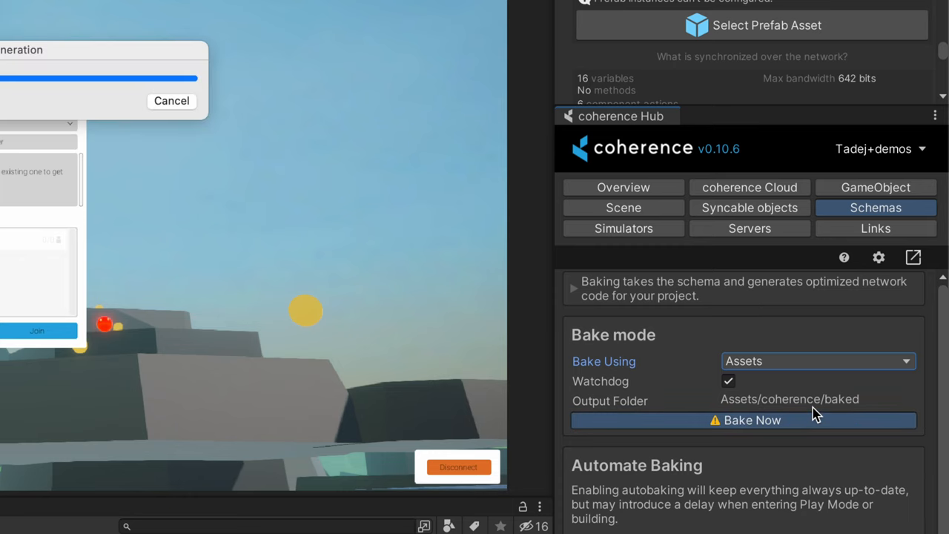
scroll(down, 3)
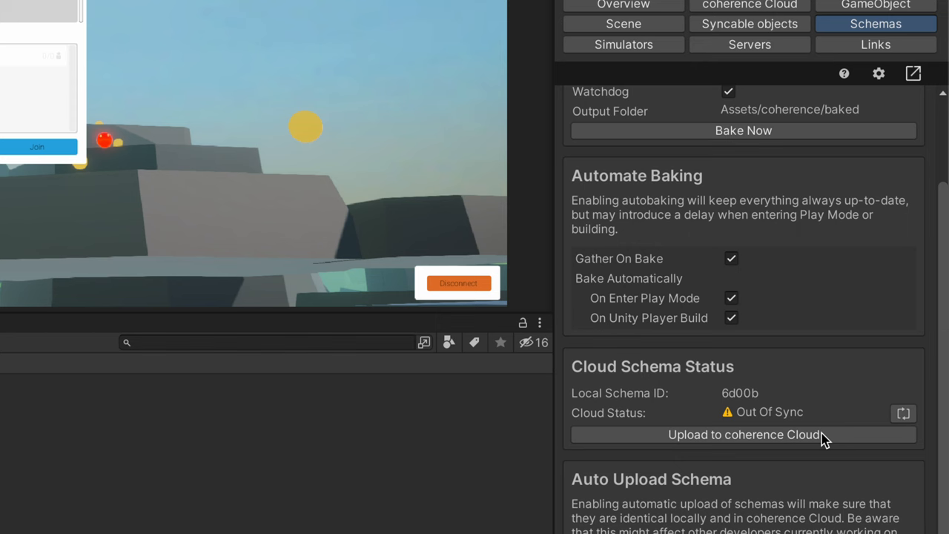
click(742, 434)
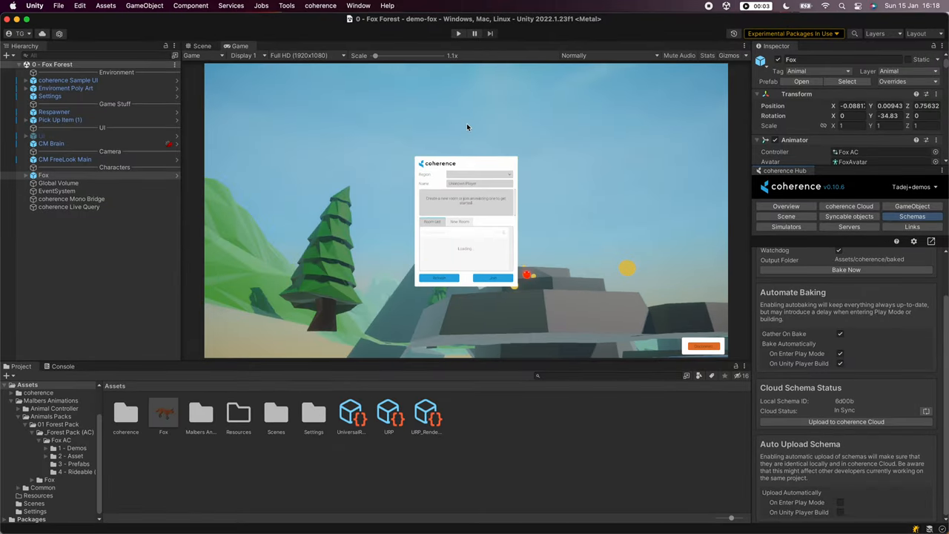
click(458, 33)
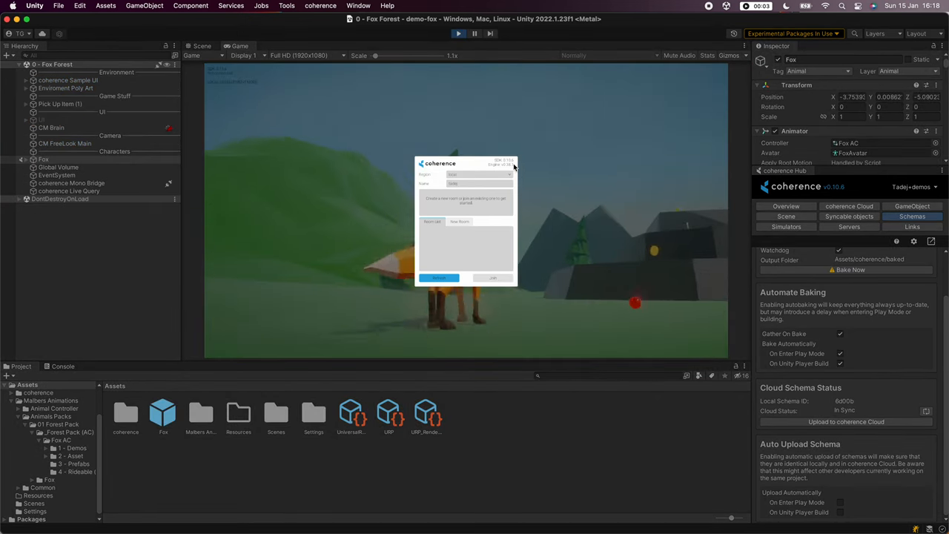
click(460, 223)
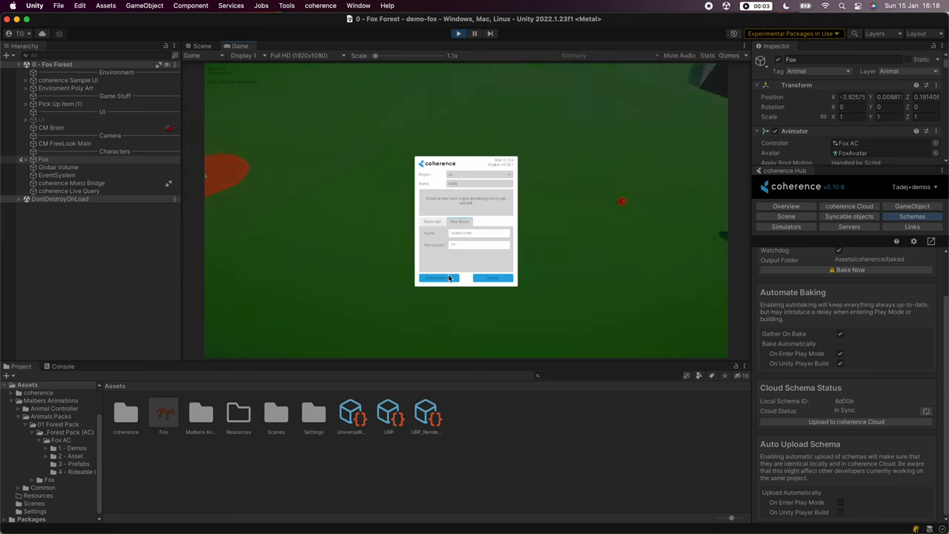
click(436, 278)
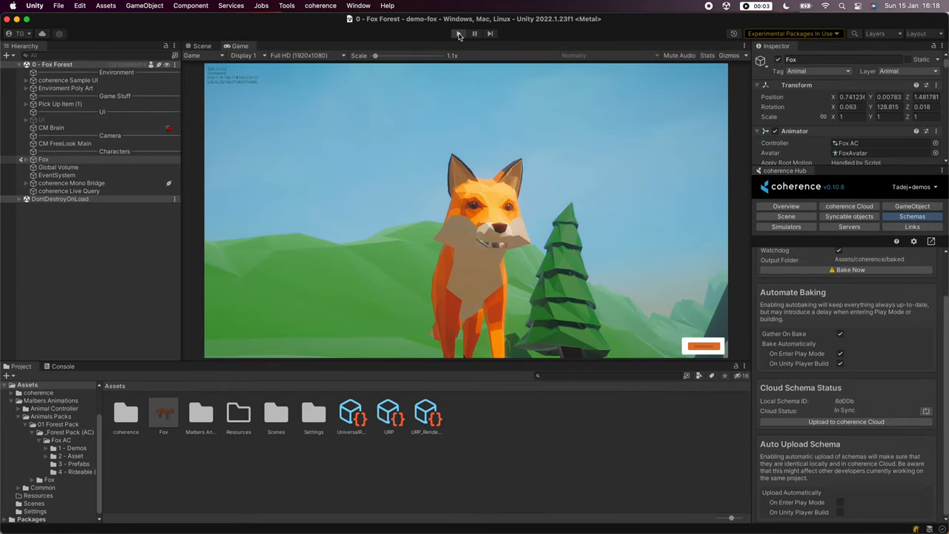
click(59, 6)
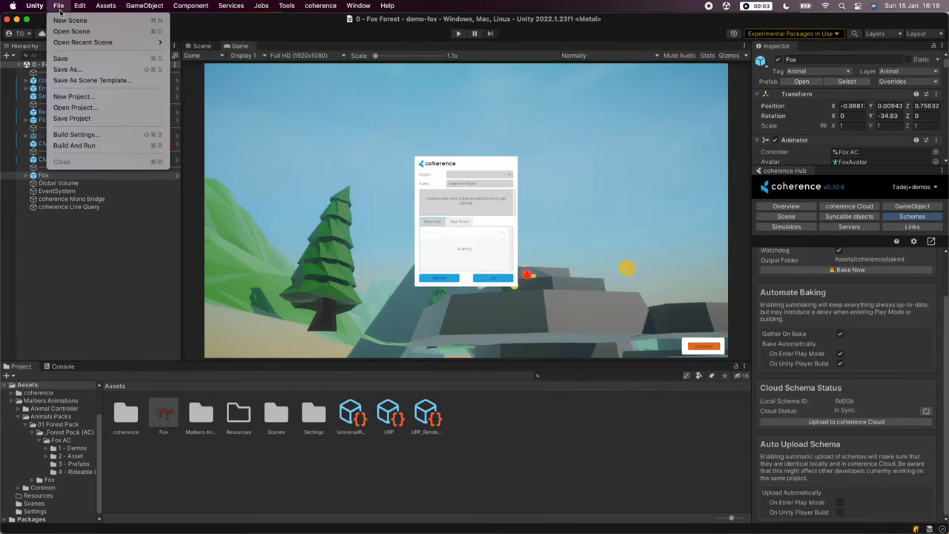
Step: Build and run the game as mac.app, replacing the existing build
click(74, 145)
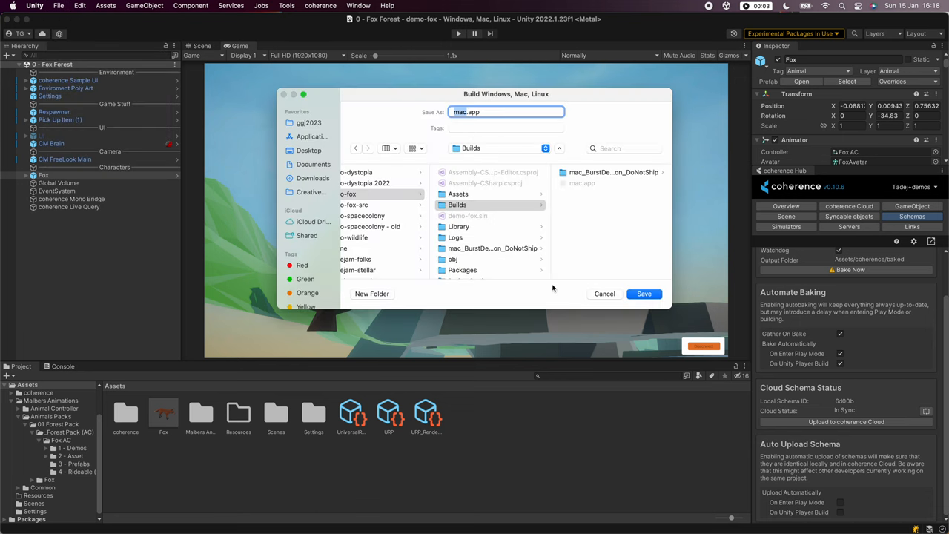
click(644, 294)
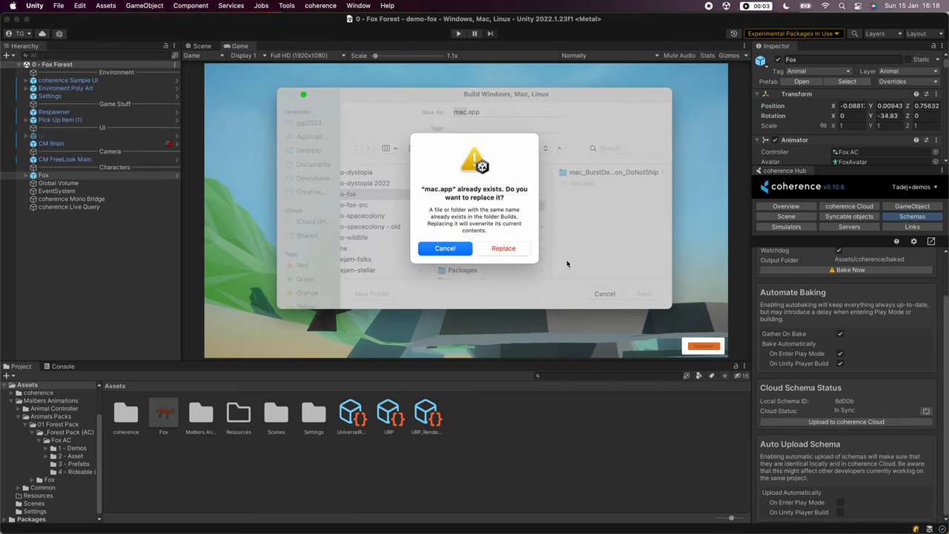
click(502, 248)
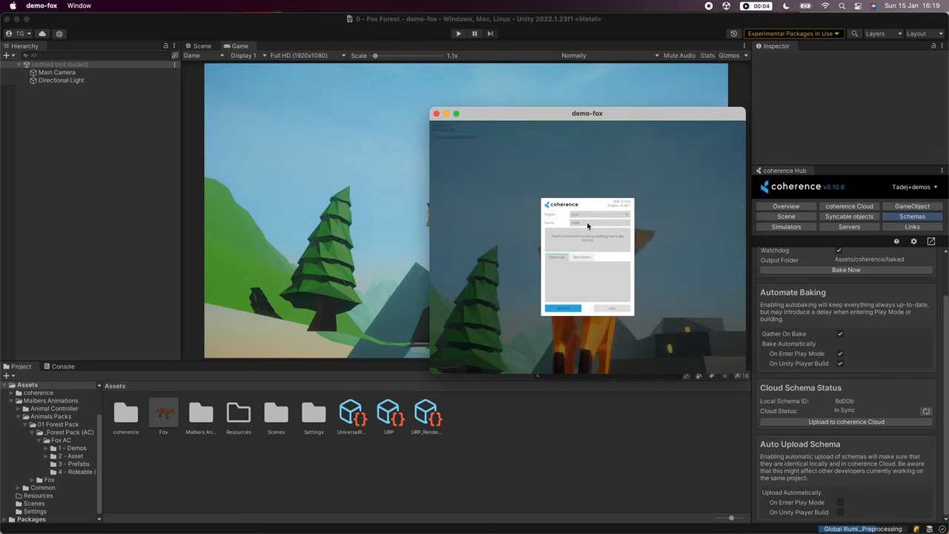
Step: Log in to the coherence account from the Hub and confirm authentication in the browser
click(581, 258)
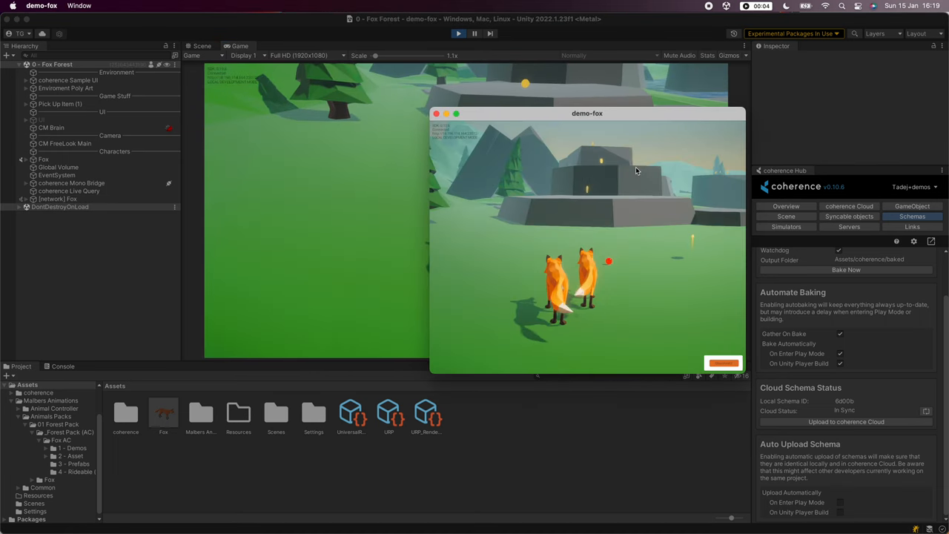
drag(587, 113, 742, 145)
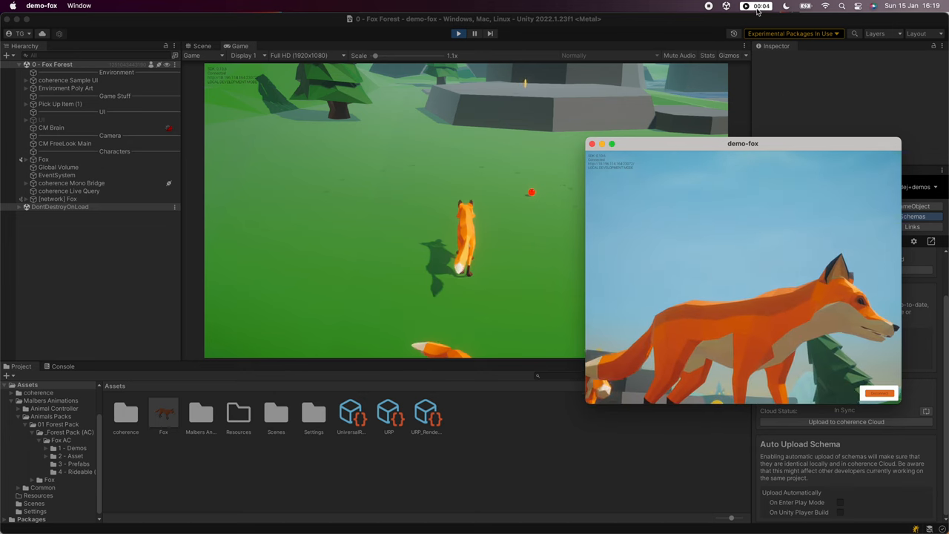
click(759, 6)
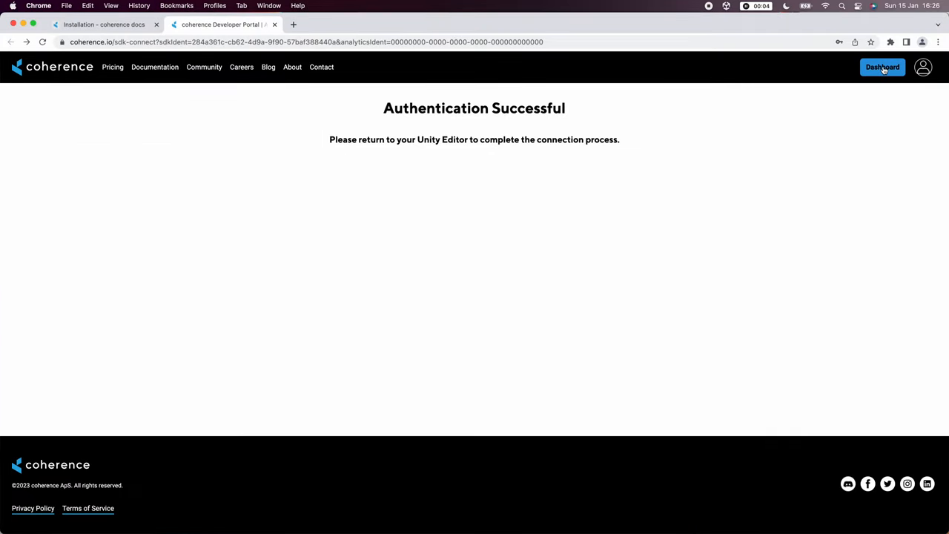
Step: Enable Default Project's public builds page, named demo with a Sample description
click(882, 67)
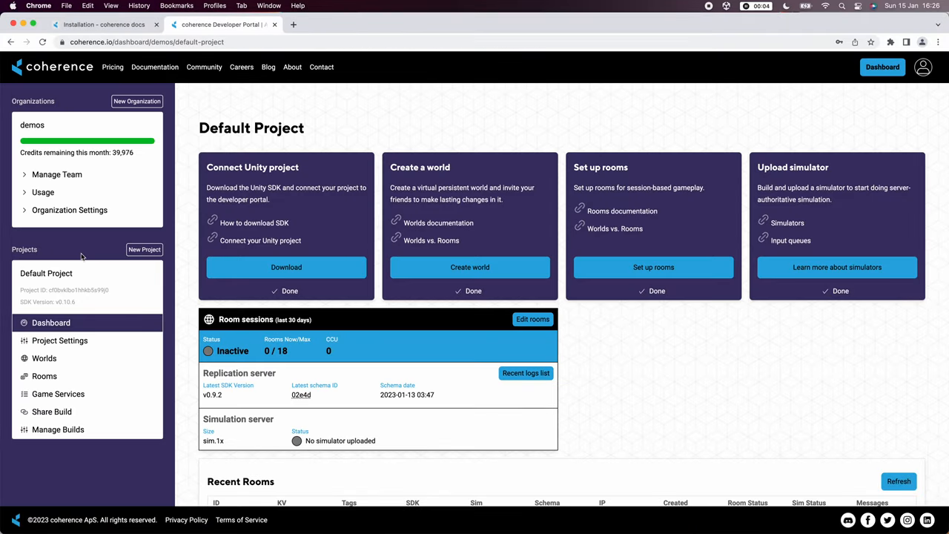
click(52, 412)
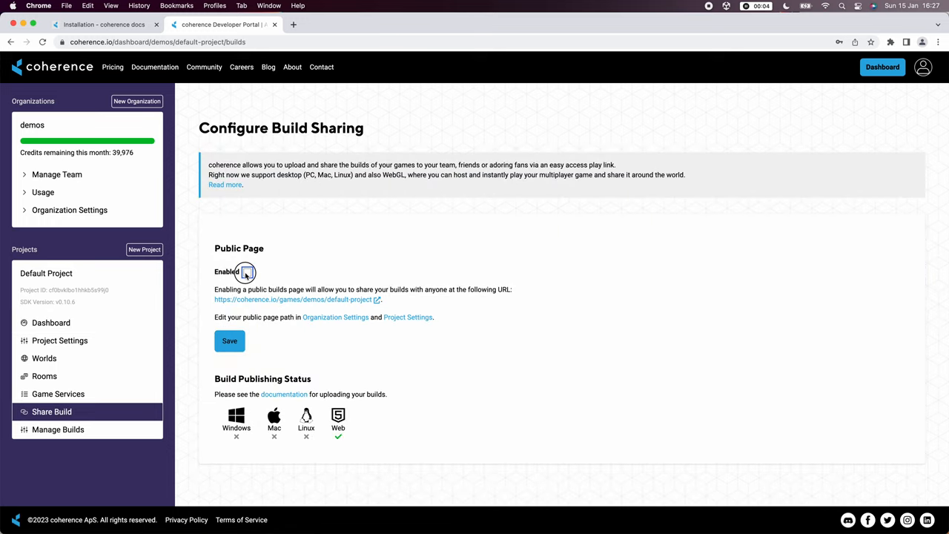
click(246, 271)
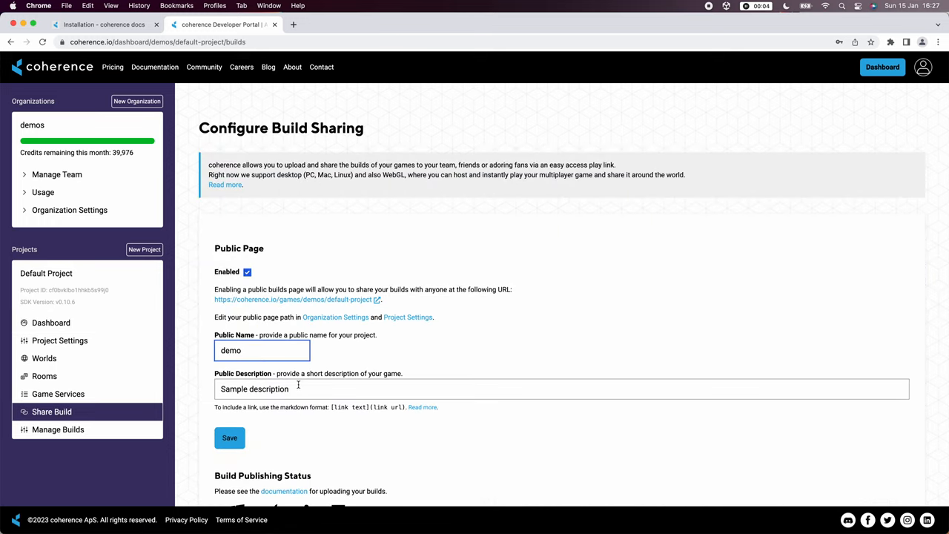
click(228, 438)
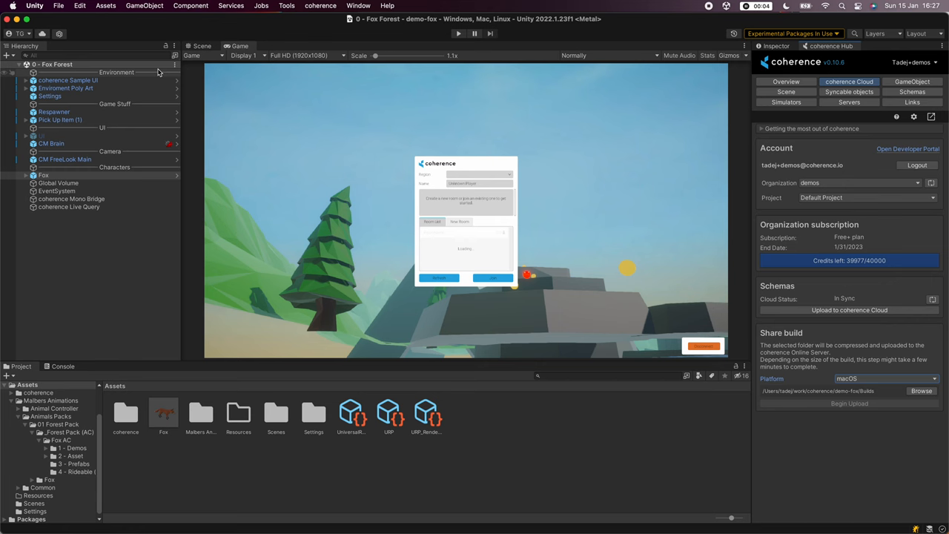
Step: Switch the project's build platform to WebGL in Build Settings
click(57, 6)
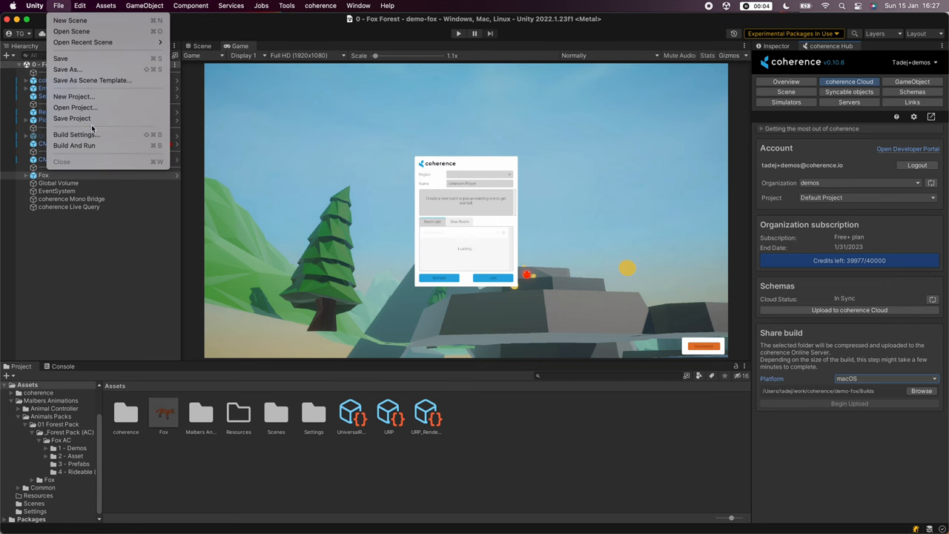
click(74, 133)
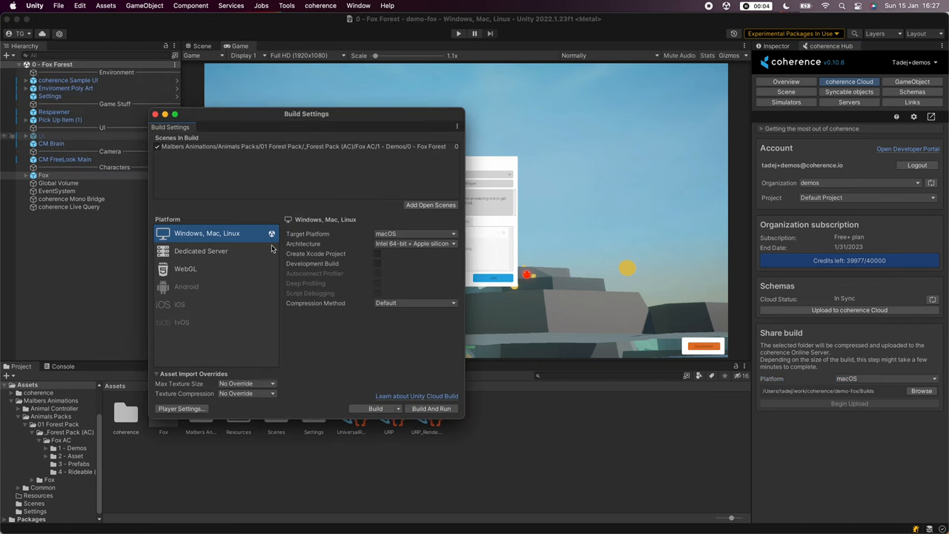
click(184, 268)
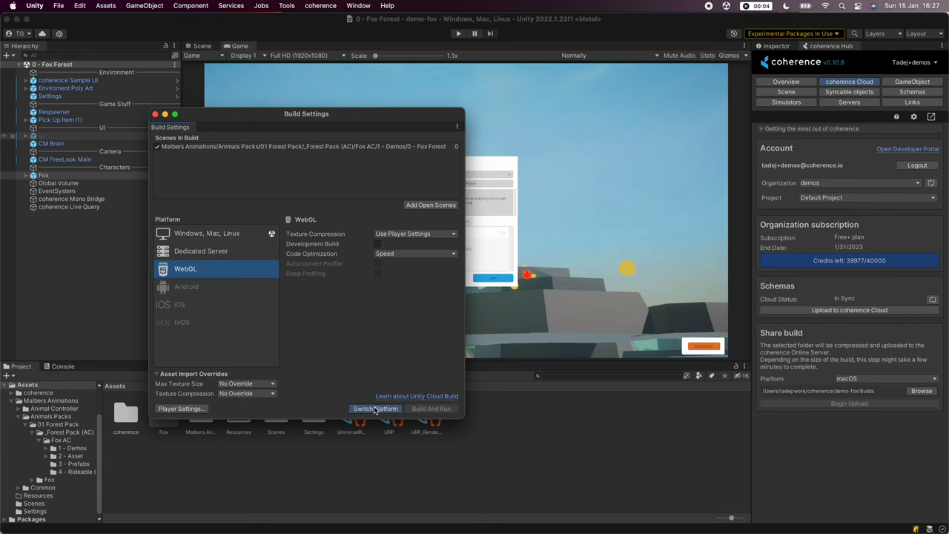
click(375, 409)
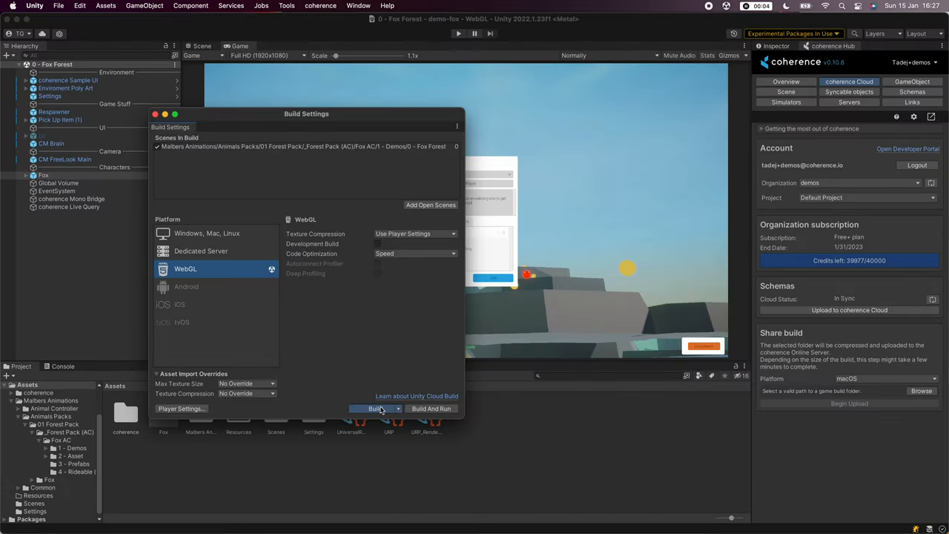
Step: Build the project into a new 'webgl' folder inside Builds
click(375, 409)
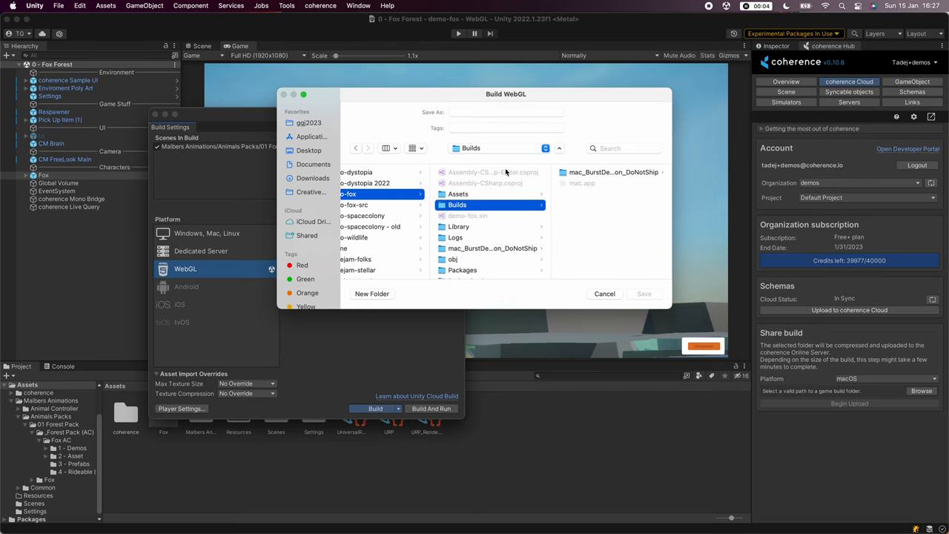
text(webgl)
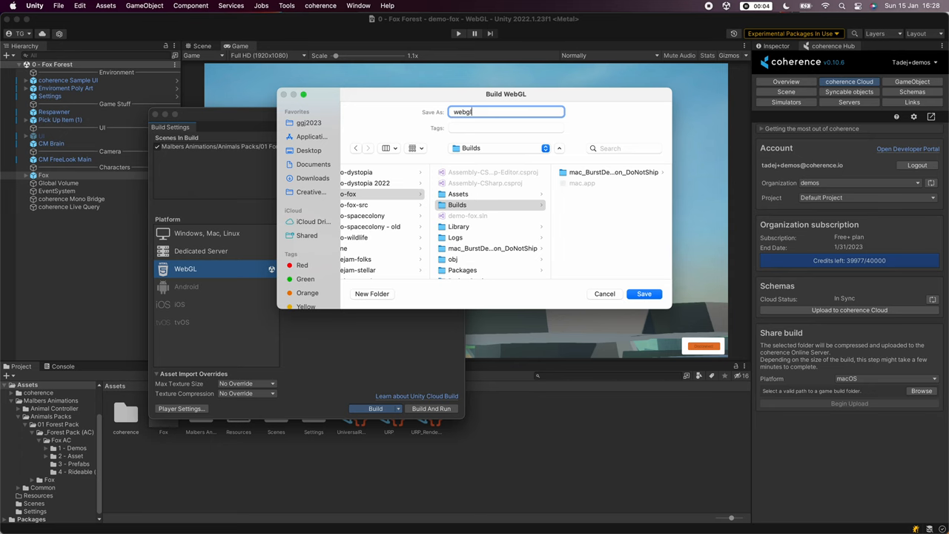
click(643, 294)
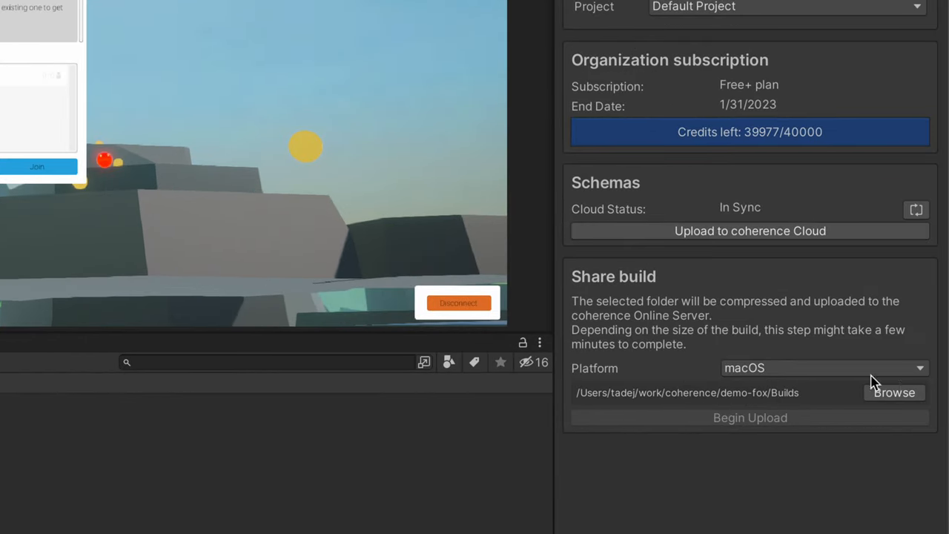
Step: Share the Builds/webgl folder as a WebGL build and begin uploading it to coherence Cloud
click(822, 368)
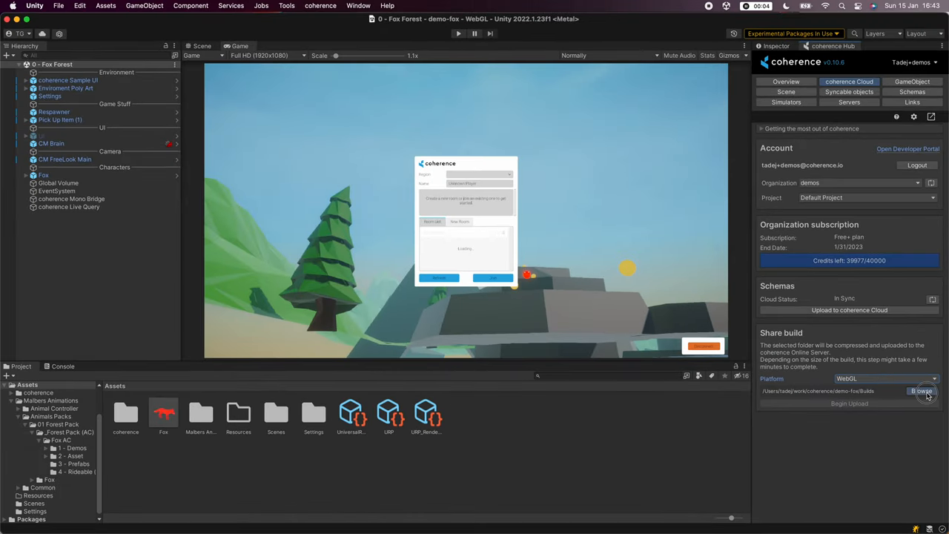
click(922, 392)
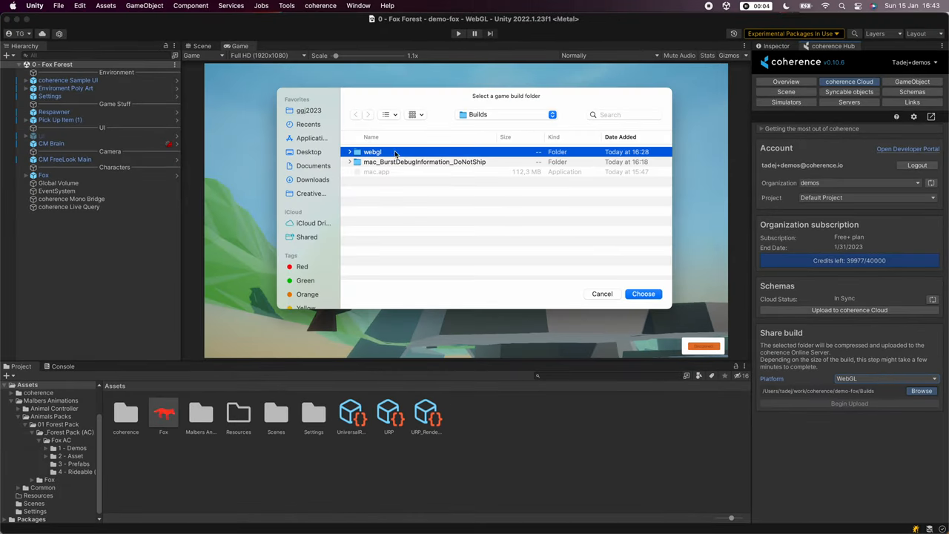
click(643, 294)
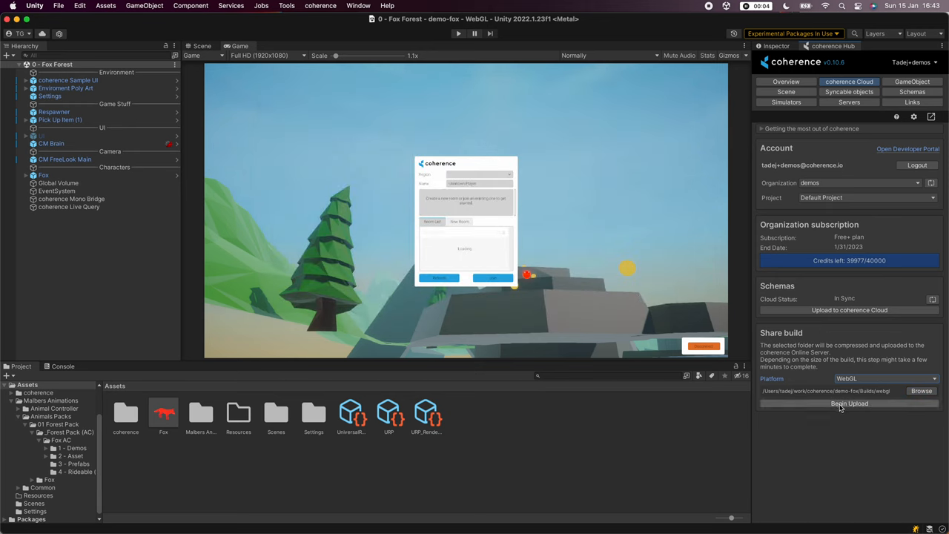
click(848, 404)
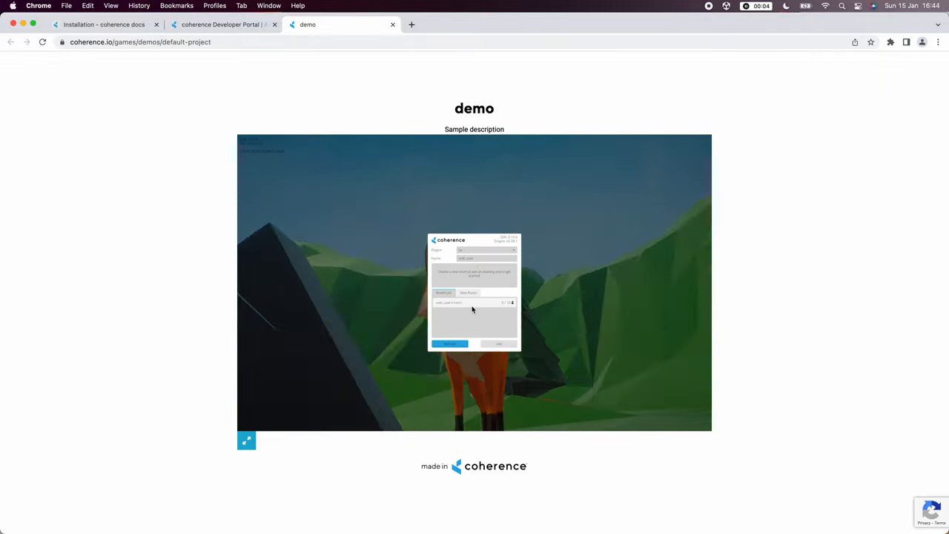
Step: Connect in the web build's sample UI and create a new multiplayer room
click(469, 292)
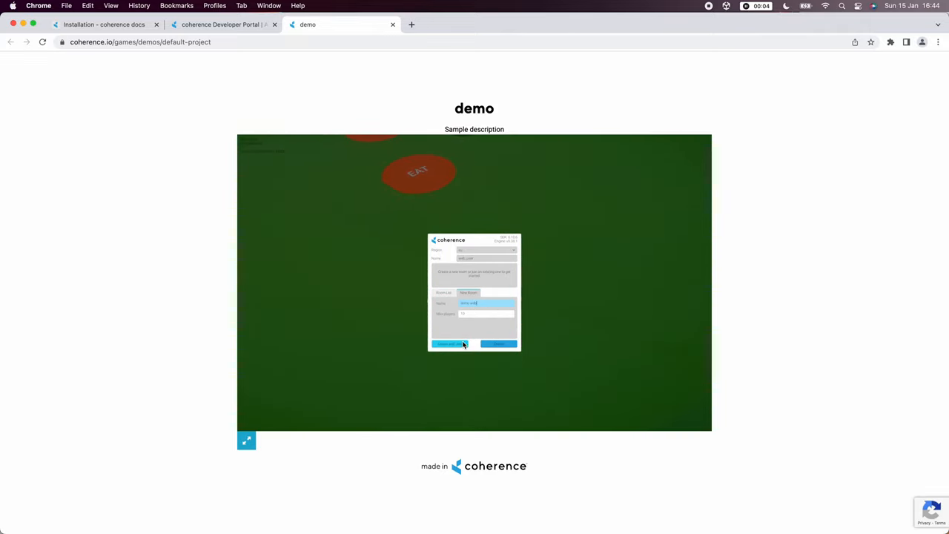
click(448, 344)
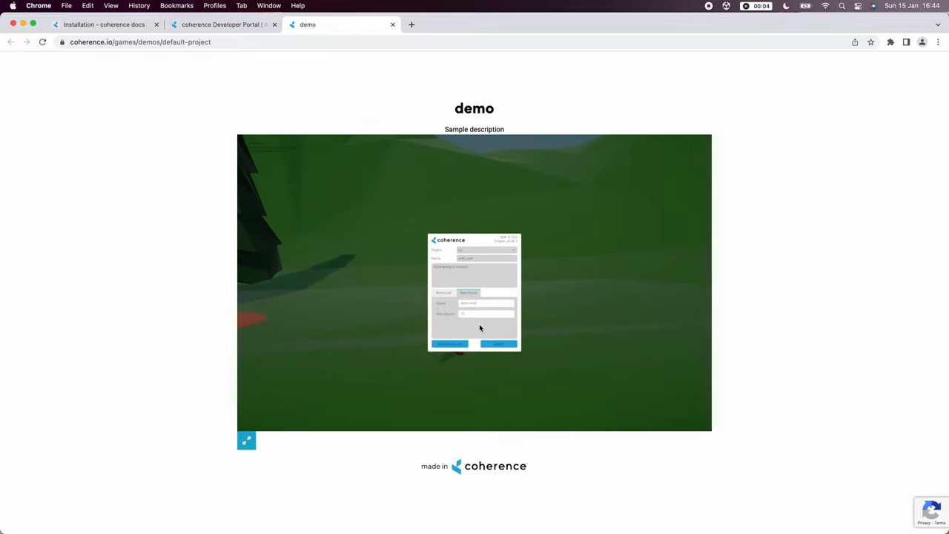
click(498, 344)
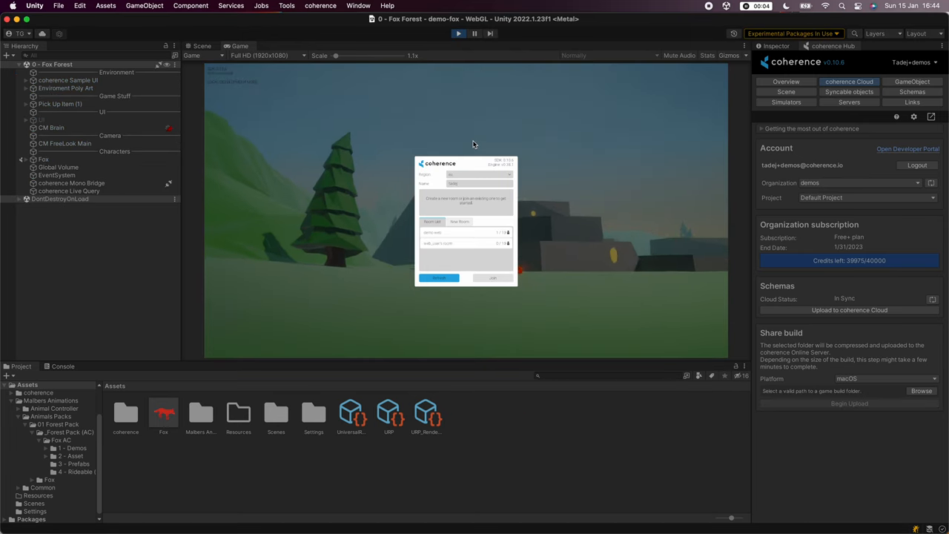
Step: Select the web build's room in the editor's sample UI and join it
click(493, 277)
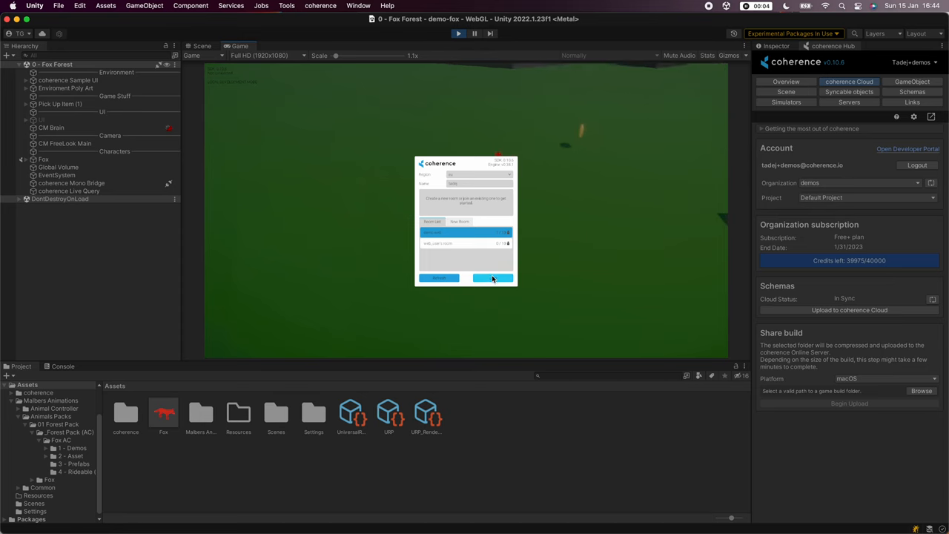
click(492, 278)
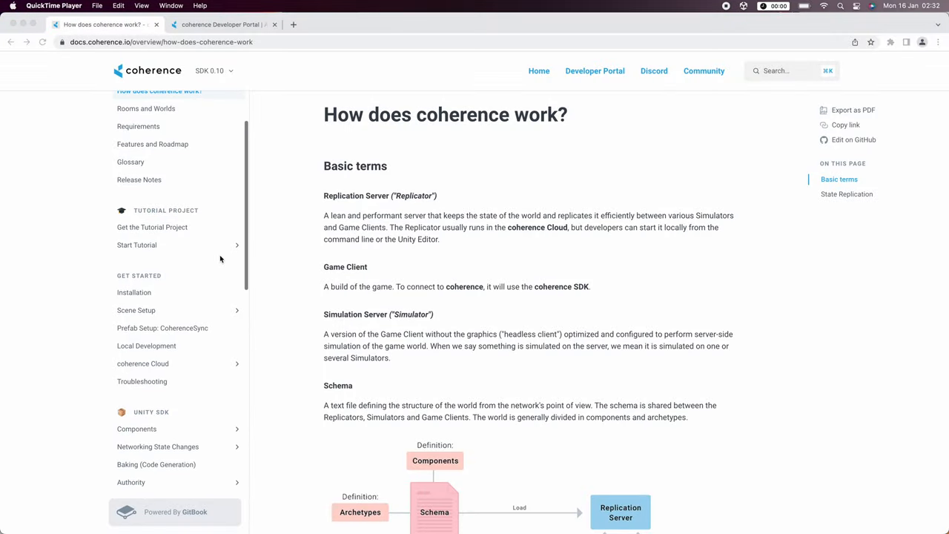
Step: Scroll through the 'How does coherence work?' docs, then the homepage down to Latest News
scroll(down, 3)
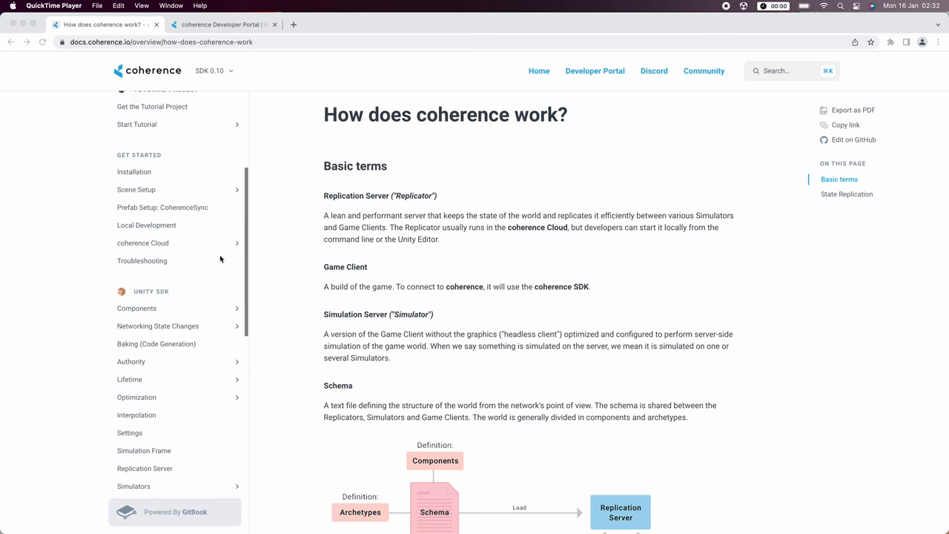
scroll(down, 3)
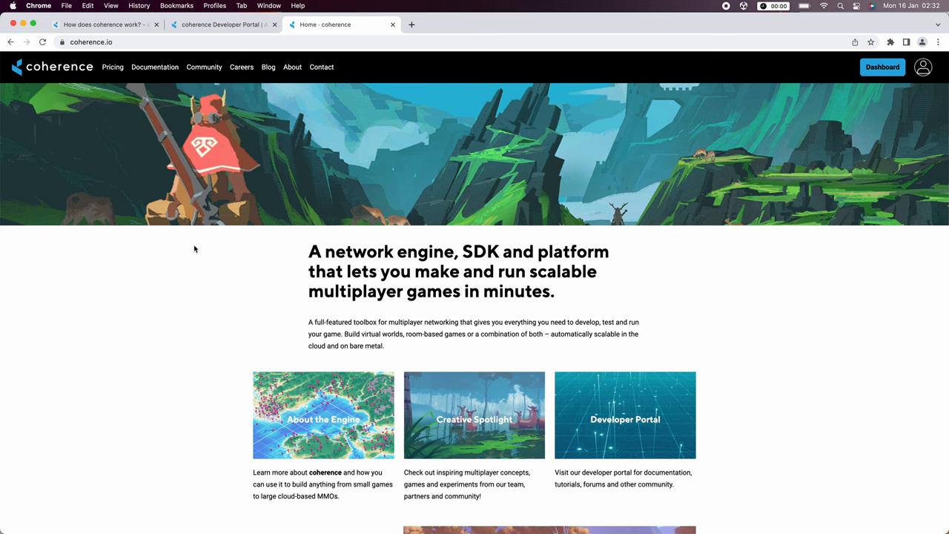
scroll(down, 3)
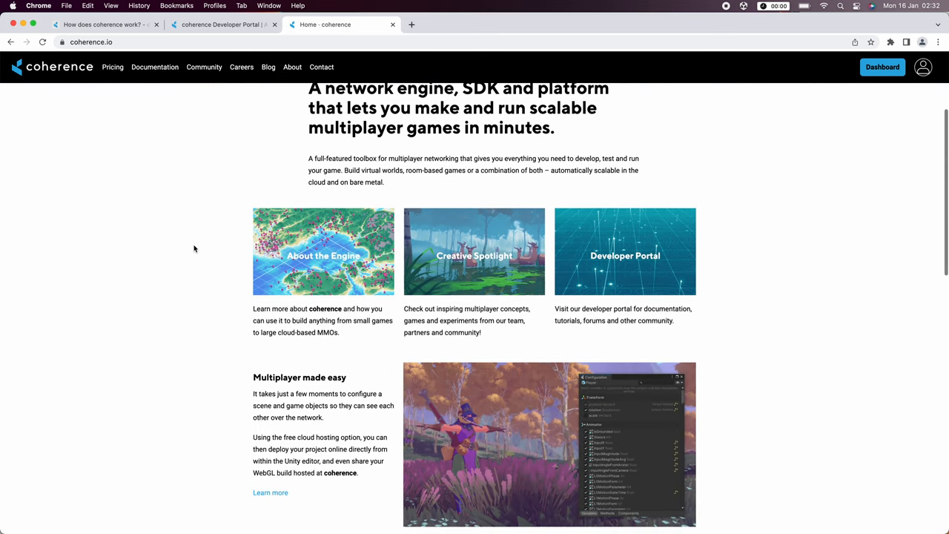
scroll(down, 3)
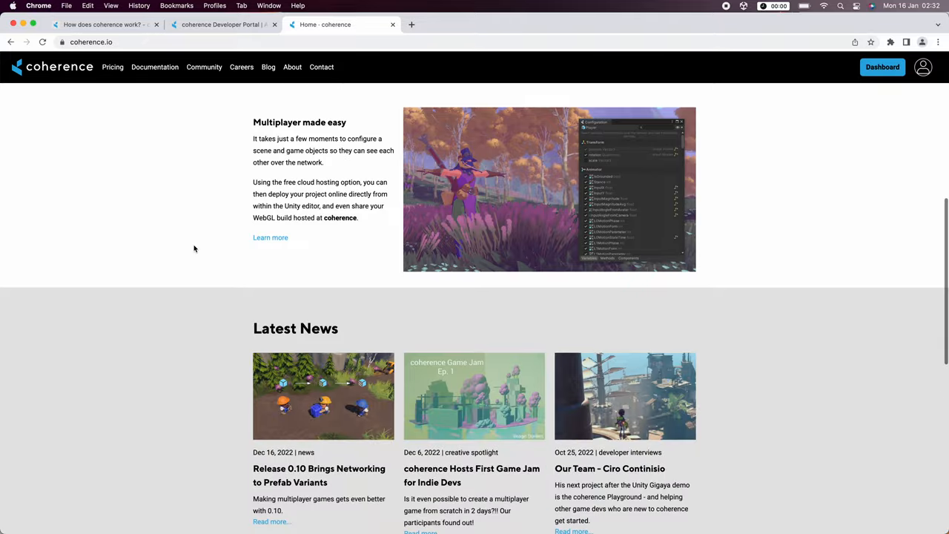